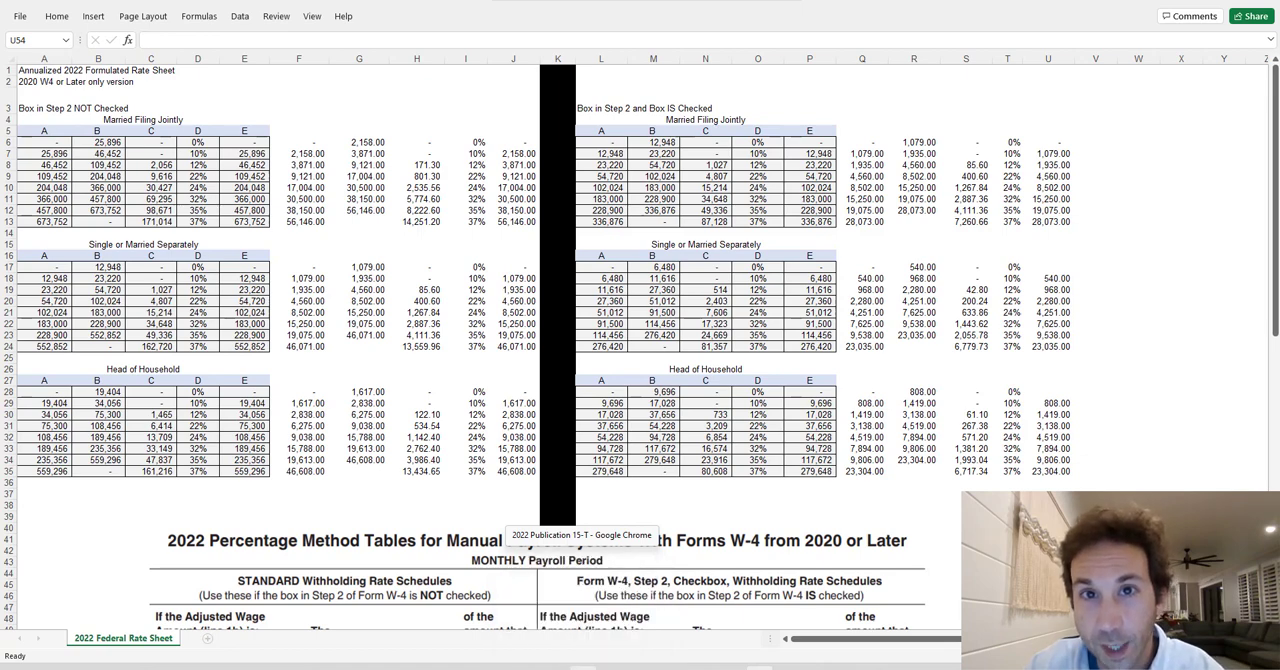
# Step: Bring up Publication 15-T in Chrome at 177% and scroll through the semimonthly withholding tables
pyautogui.click(580, 532)
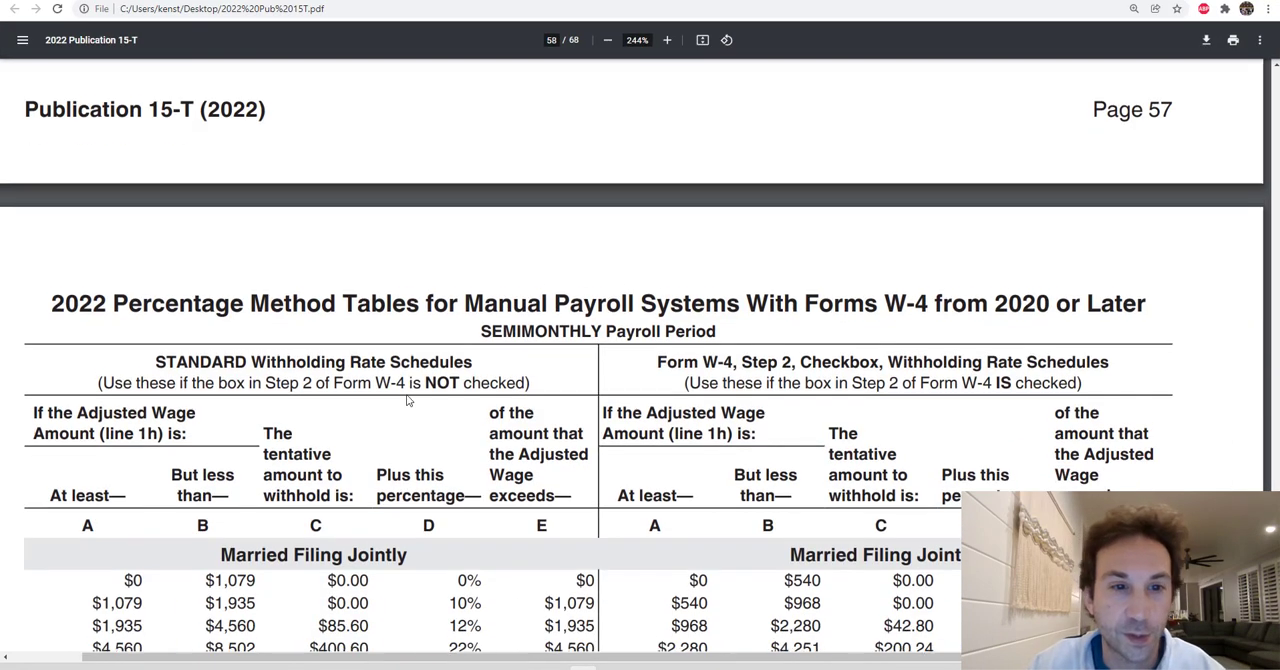
pyautogui.click(600, 40)
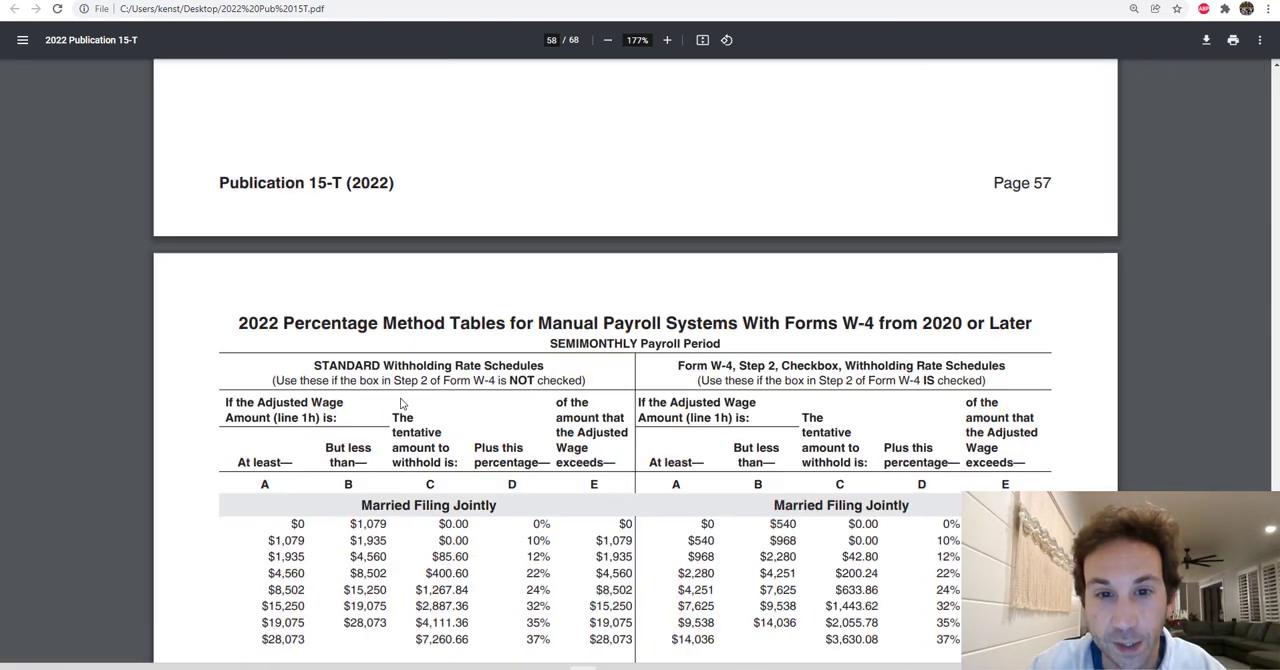
pyautogui.scroll(-3)
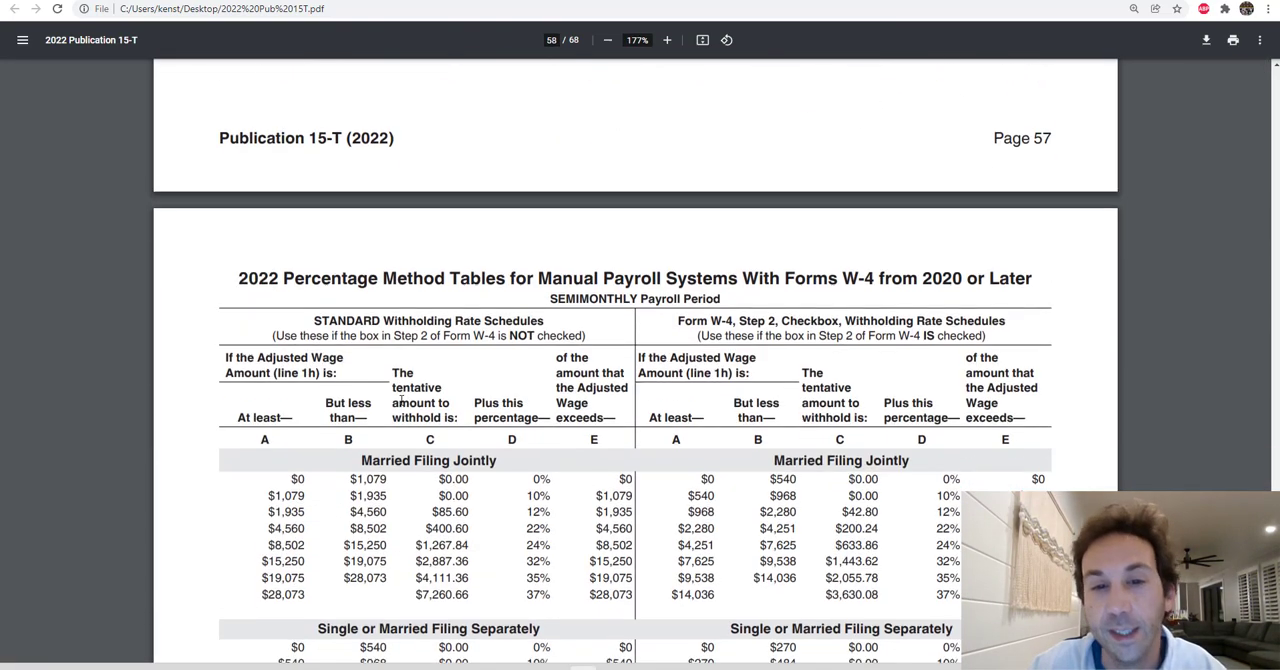
pyautogui.scroll(-3)
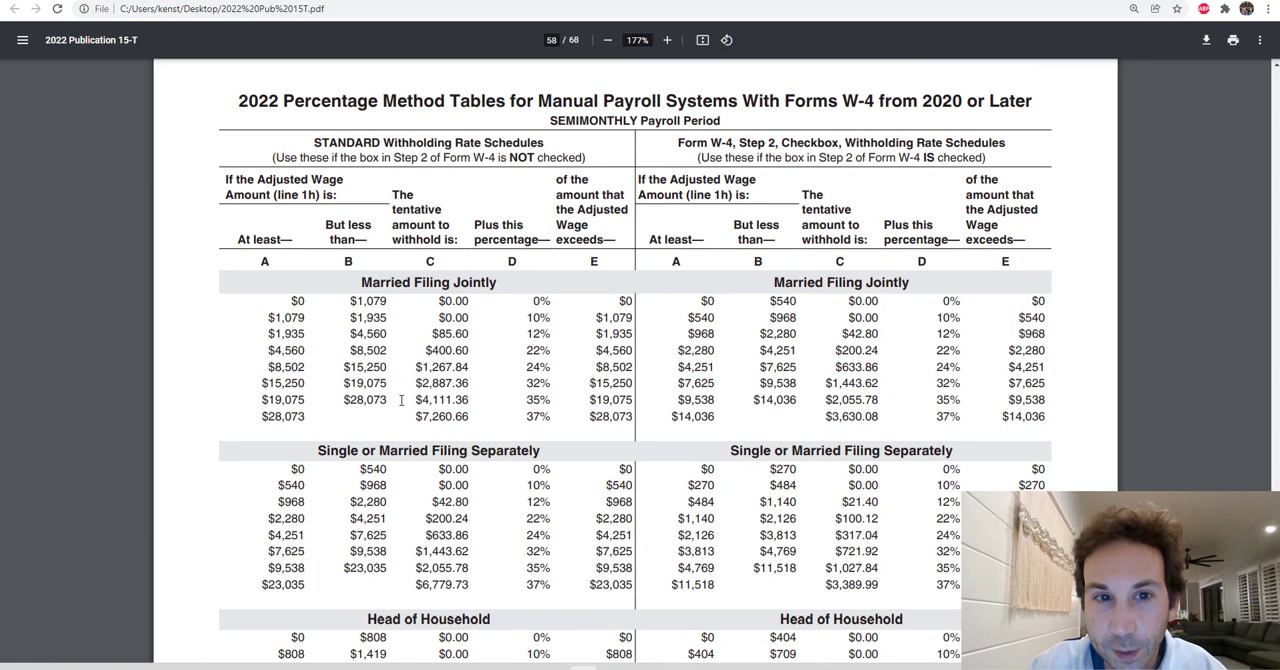
pyautogui.moveTo(468, 446)
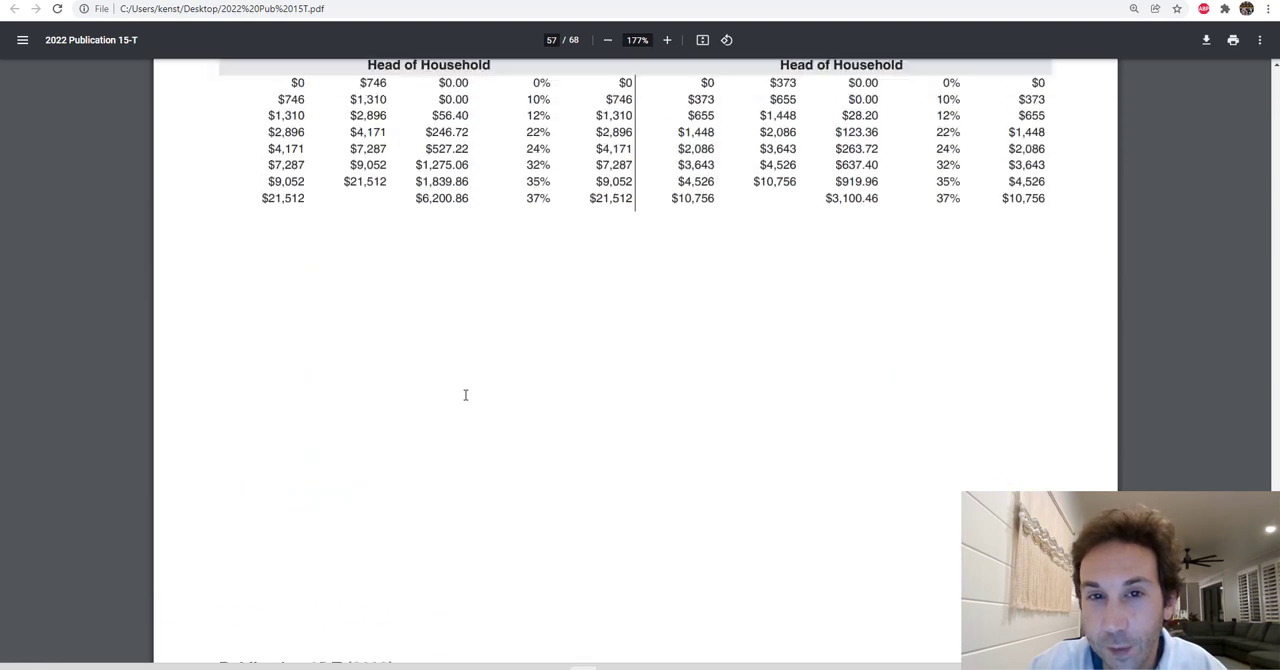
# Step: Scroll past the monthly tables down to the daily payroll period tables on page 60
pyautogui.scroll(-3)
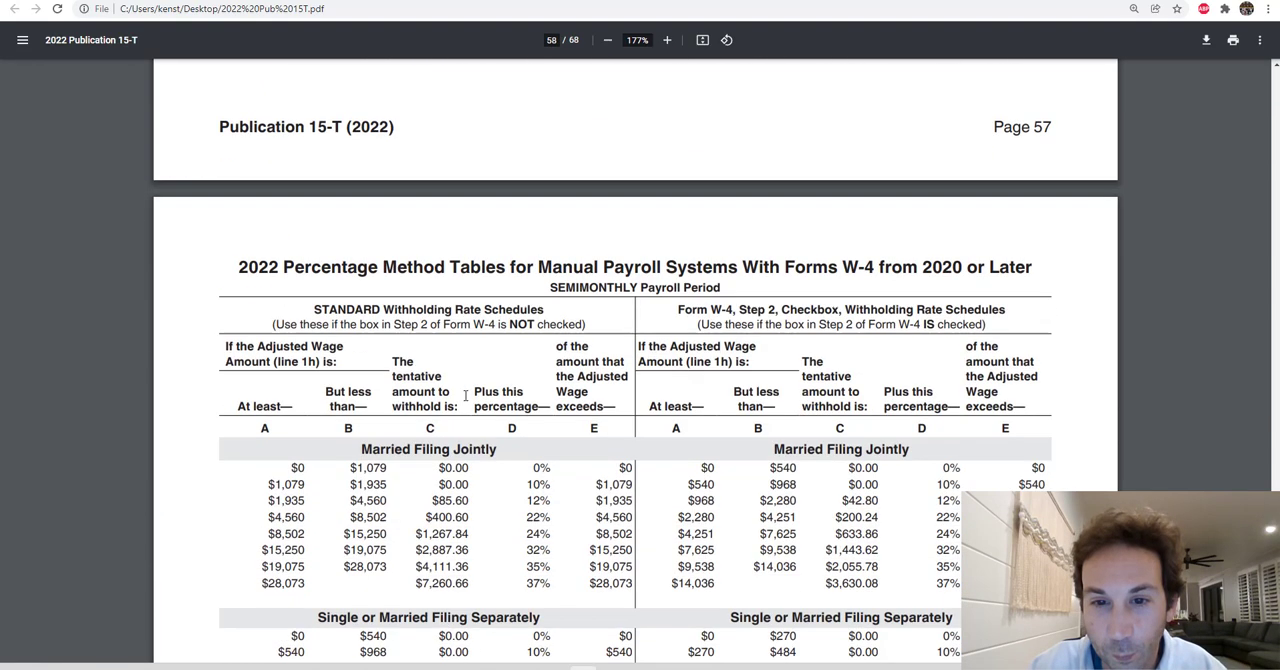
pyautogui.scroll(-3)
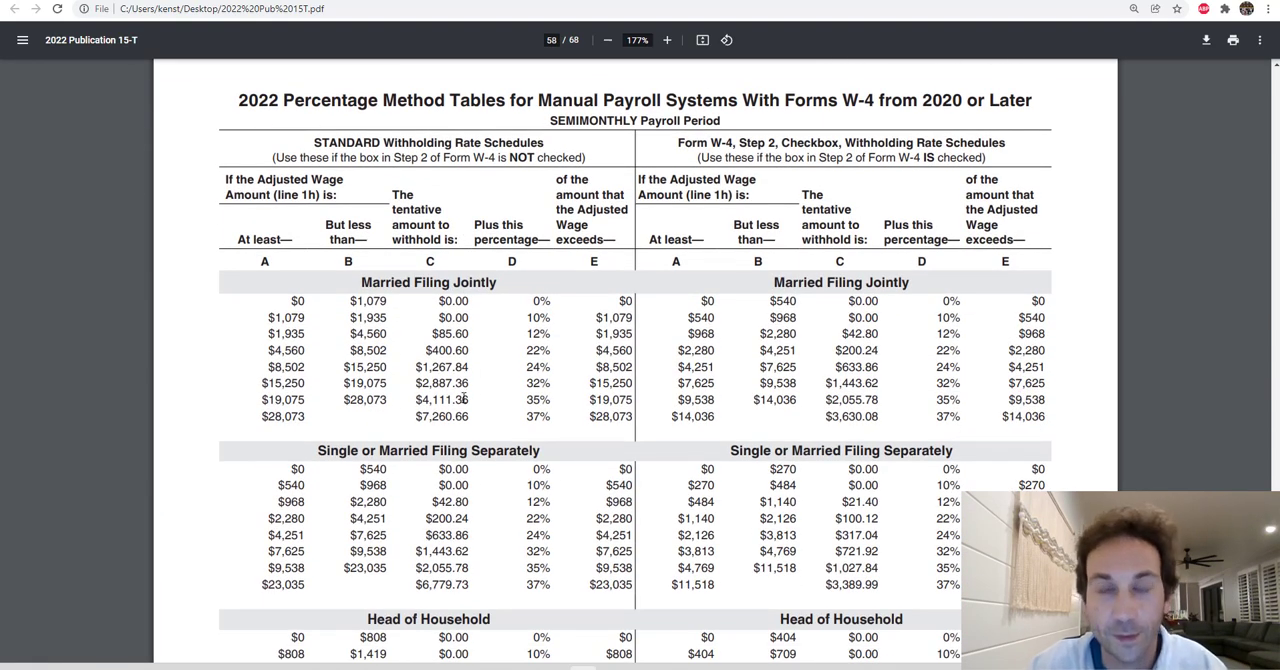
pyautogui.scroll(-3)
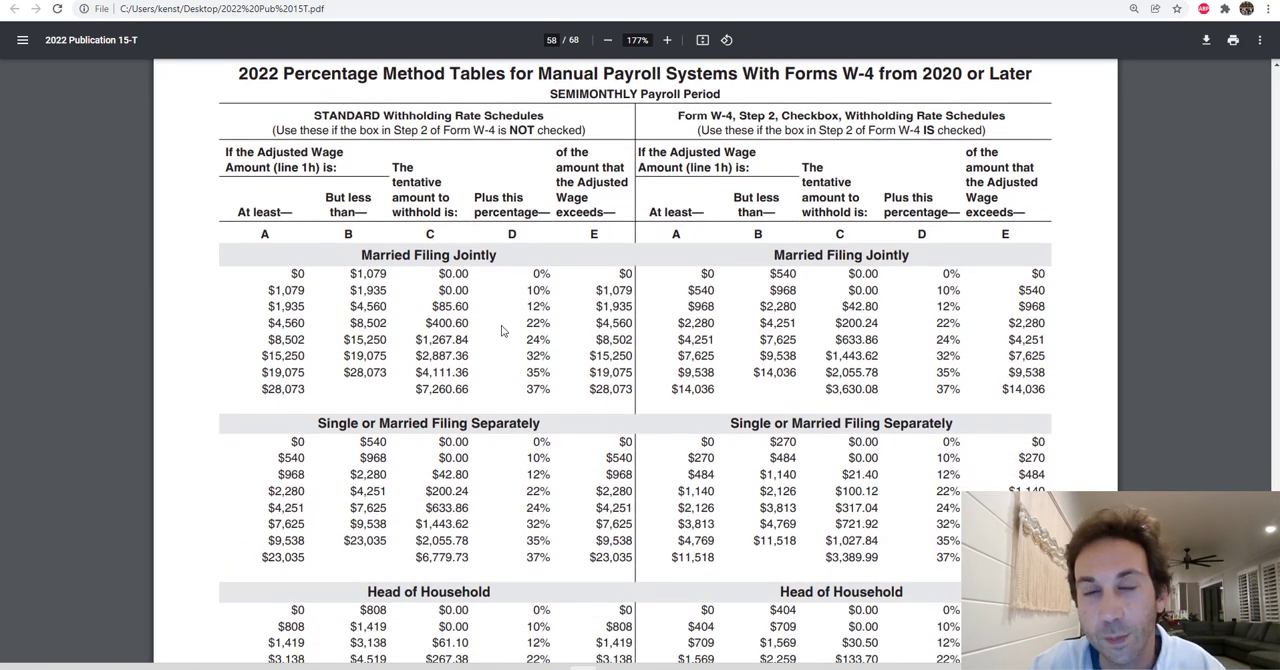
pyautogui.moveTo(488, 350)
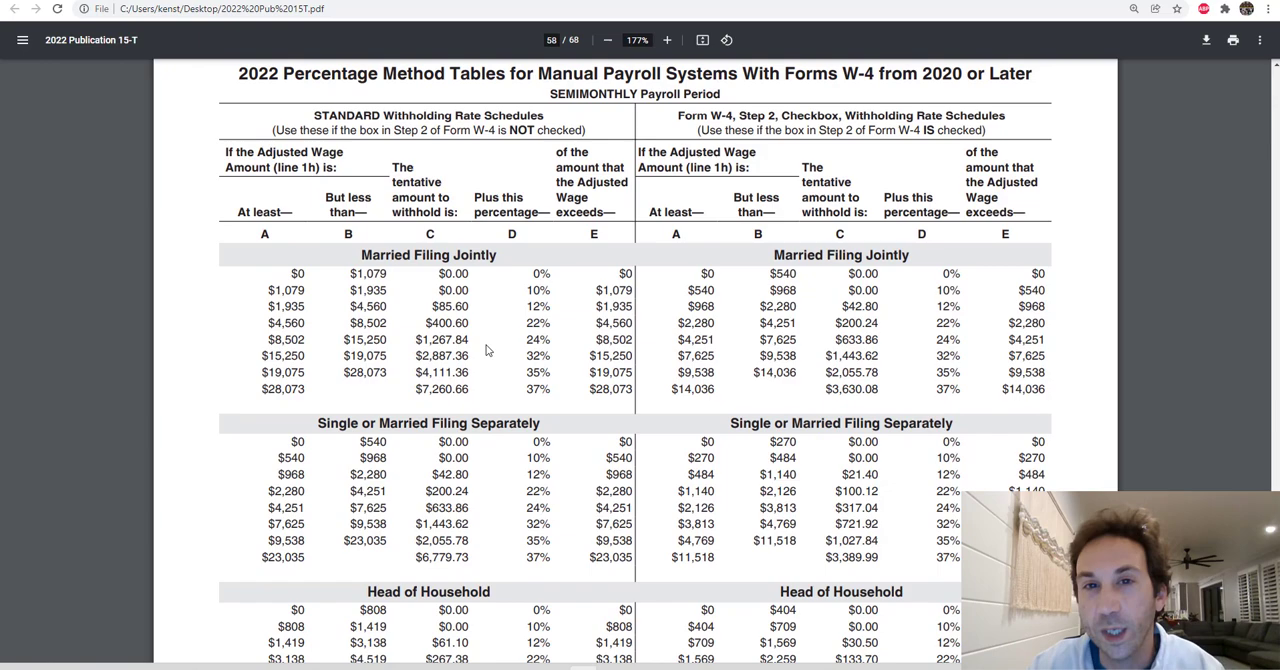
pyautogui.scroll(-3)
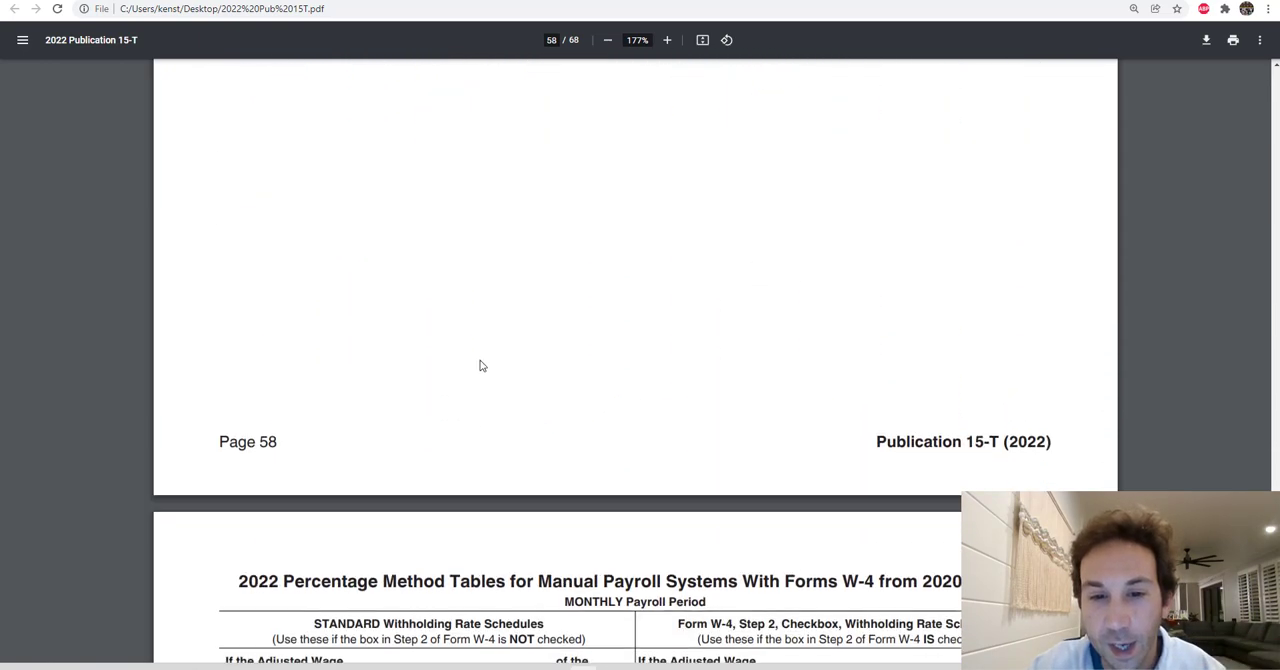
pyautogui.scroll(-3)
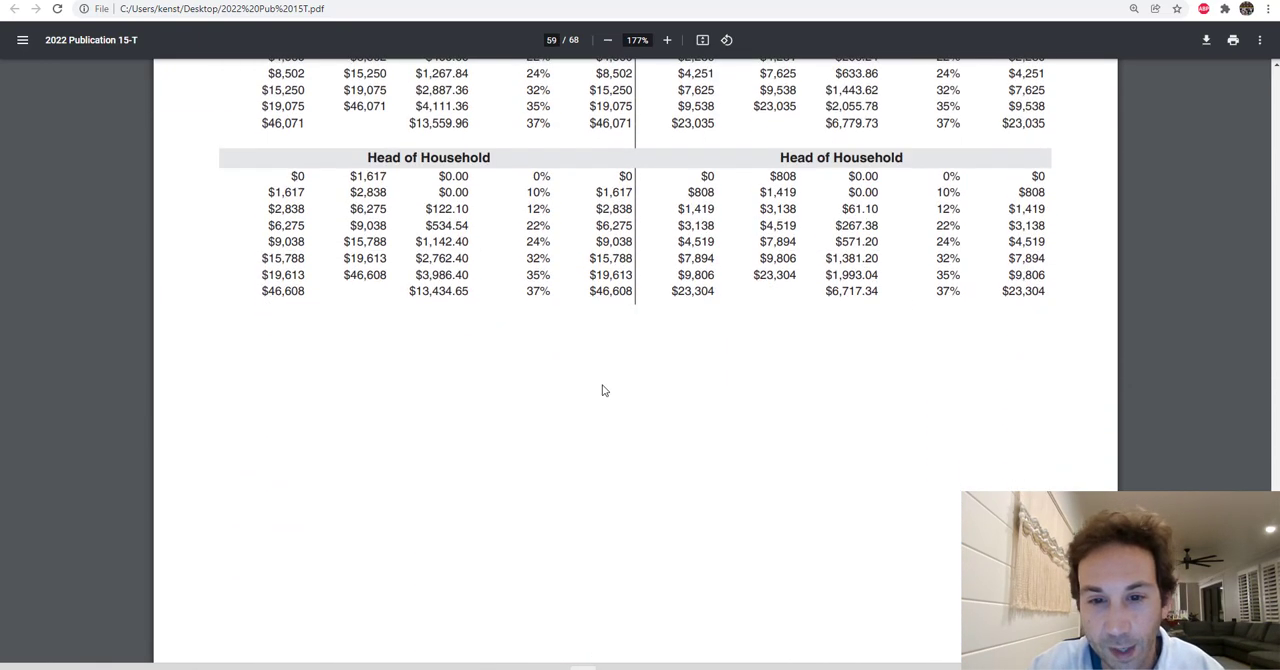
pyautogui.scroll(-3)
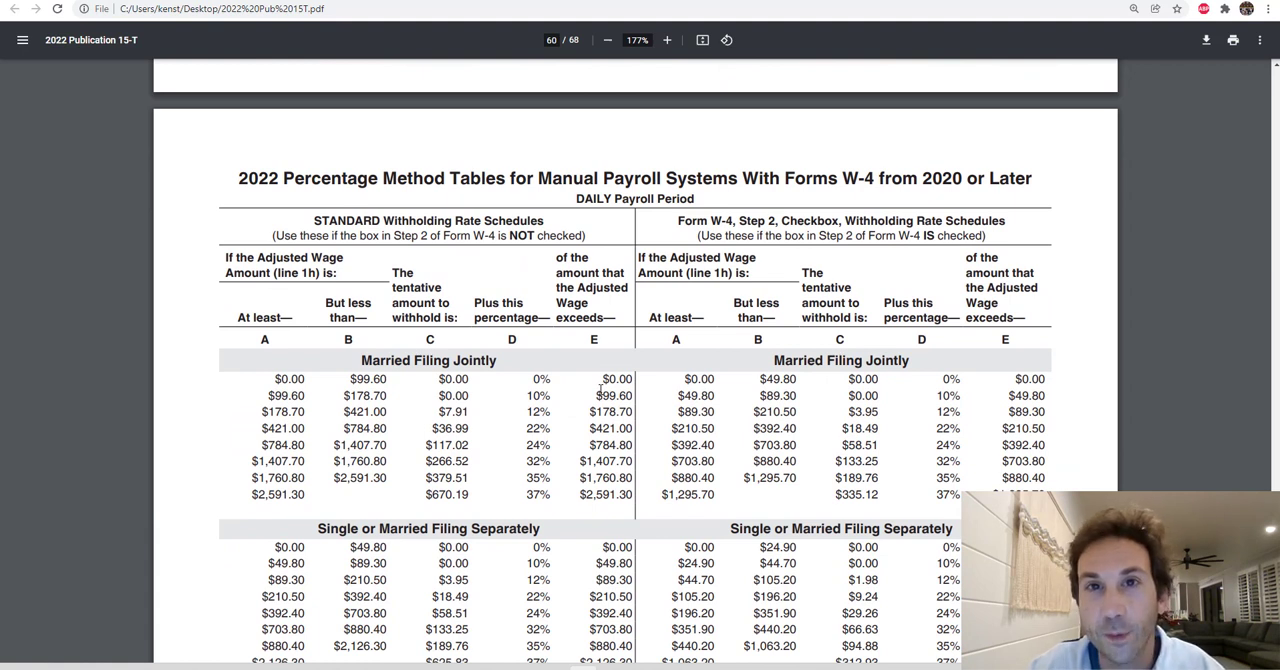
pyautogui.moveTo(612, 374)
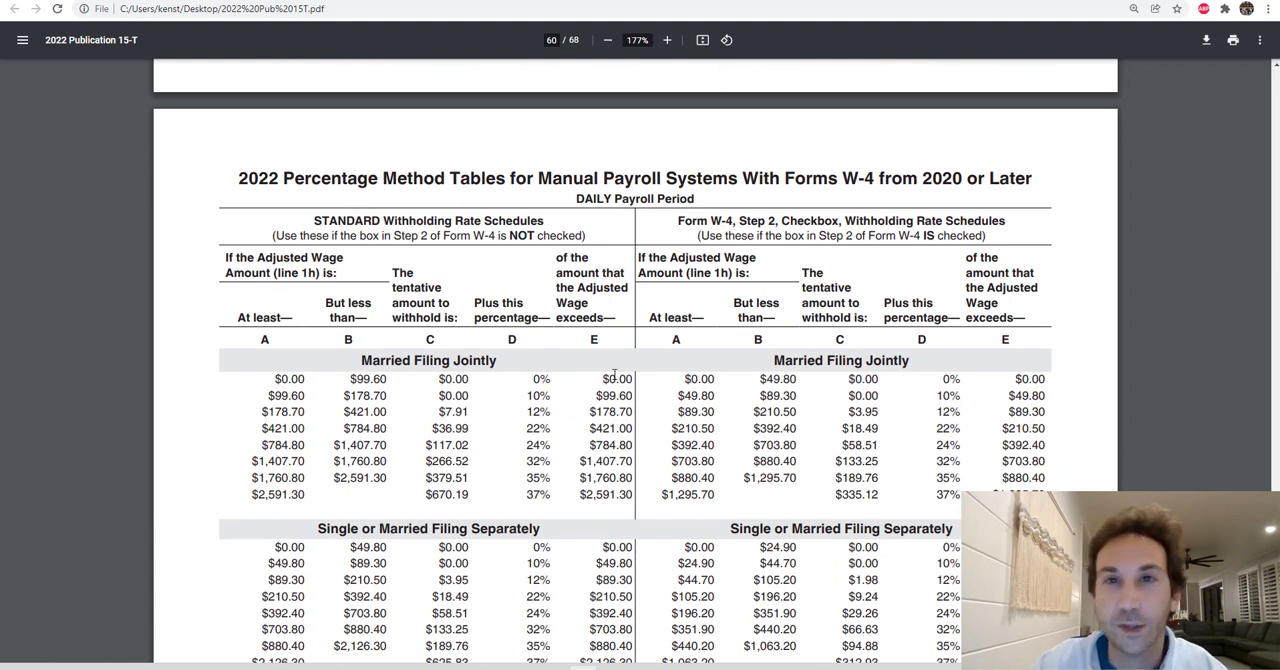
pyautogui.moveTo(564, 374)
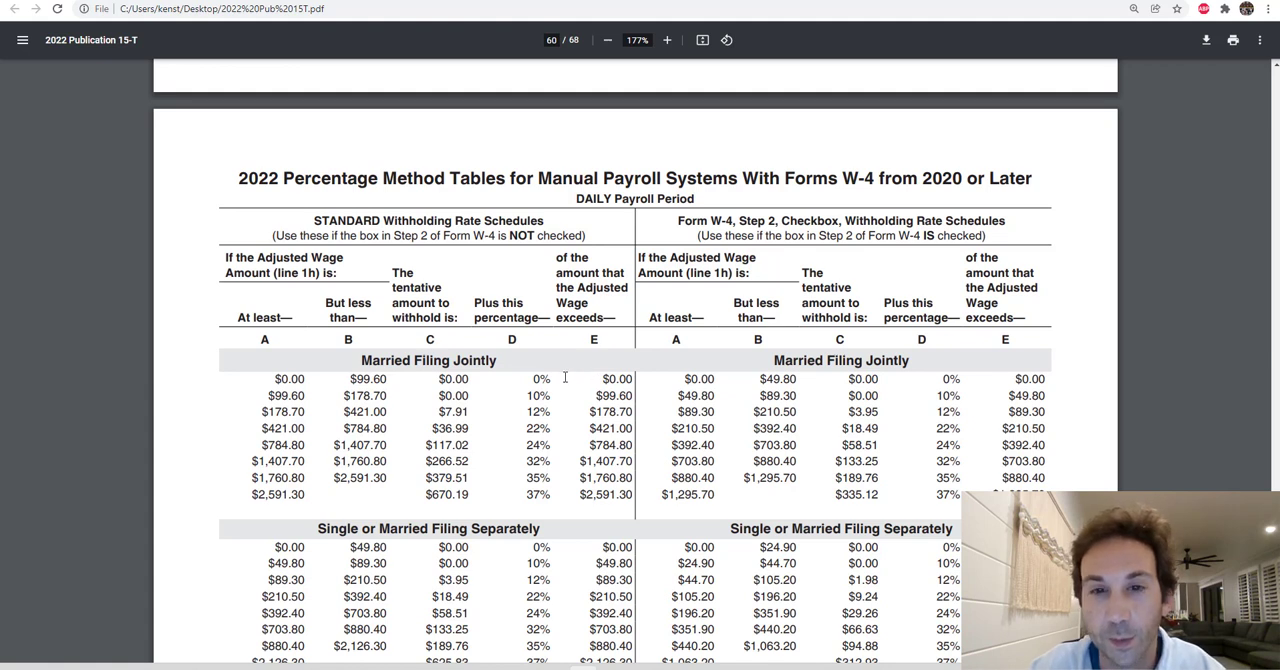
pyautogui.scroll(-3)
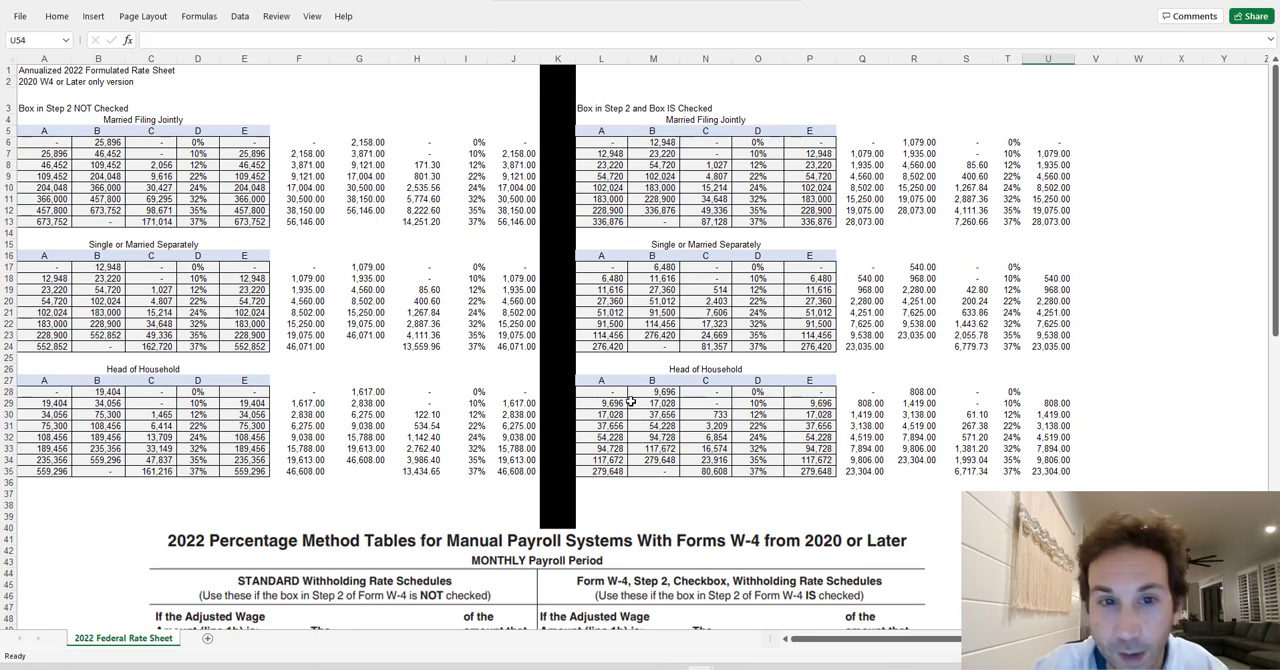
pyautogui.moveTo(440, 346)
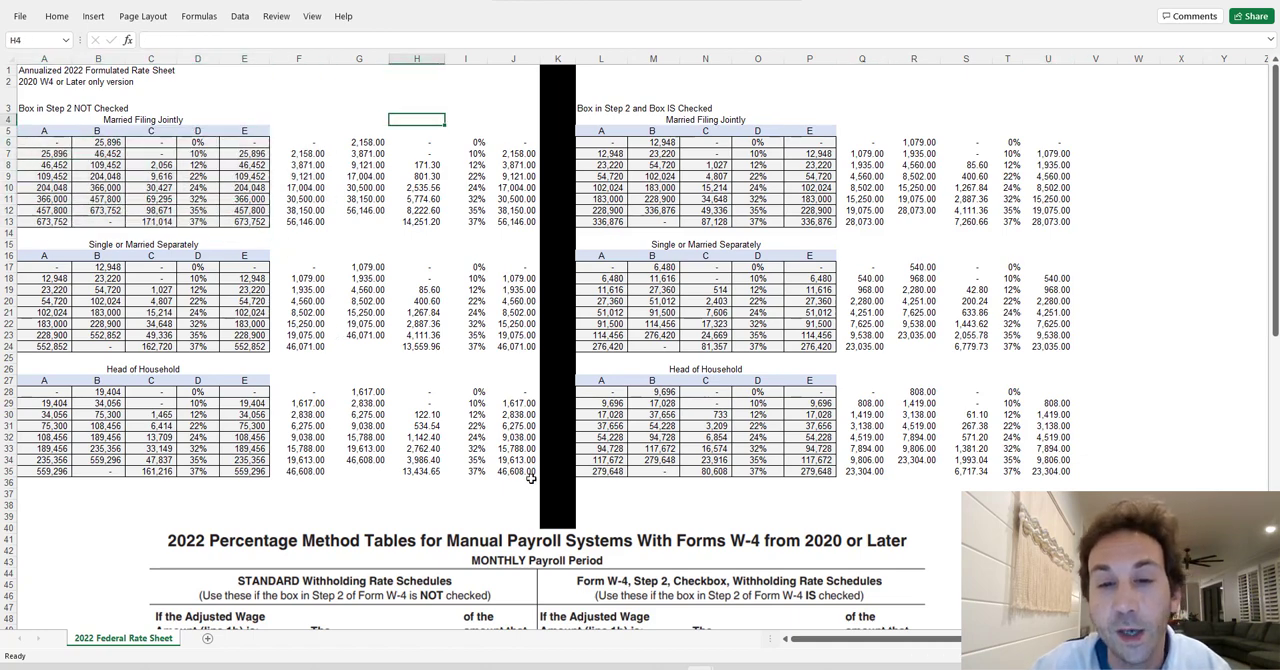
# Step: Scroll the 2022 Federal Rate Sheet down to the pasted monthly percentage method picture
pyautogui.scroll(-3)
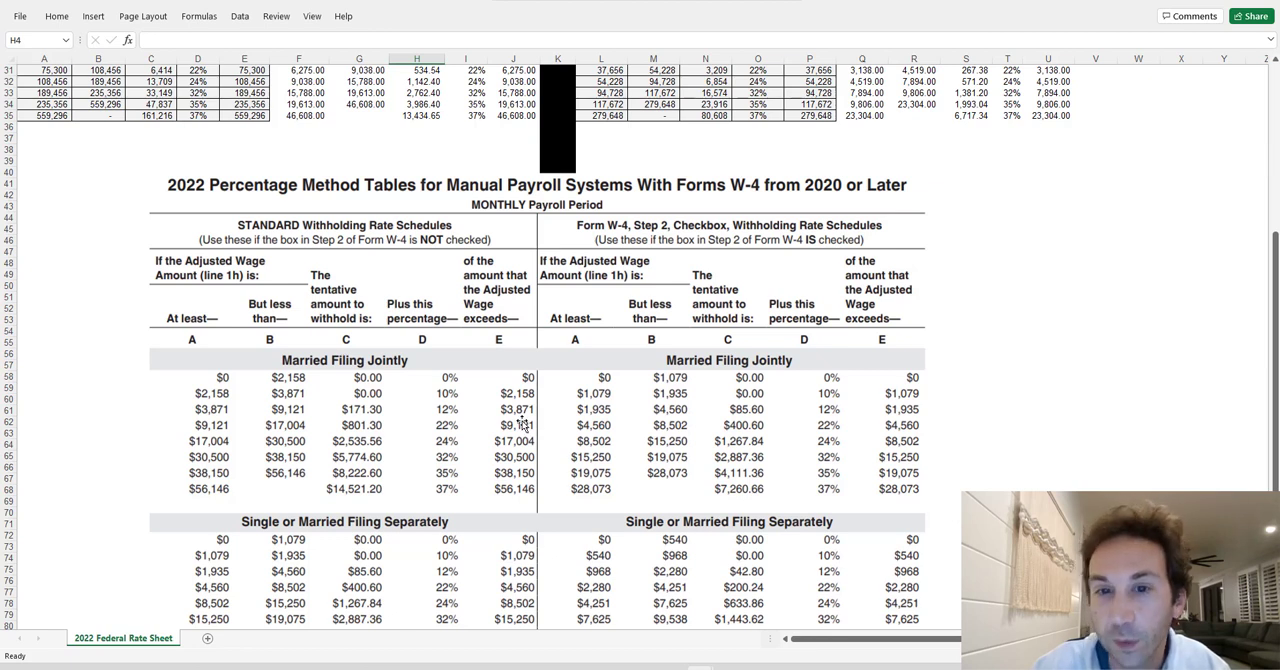
pyautogui.moveTo(474, 408)
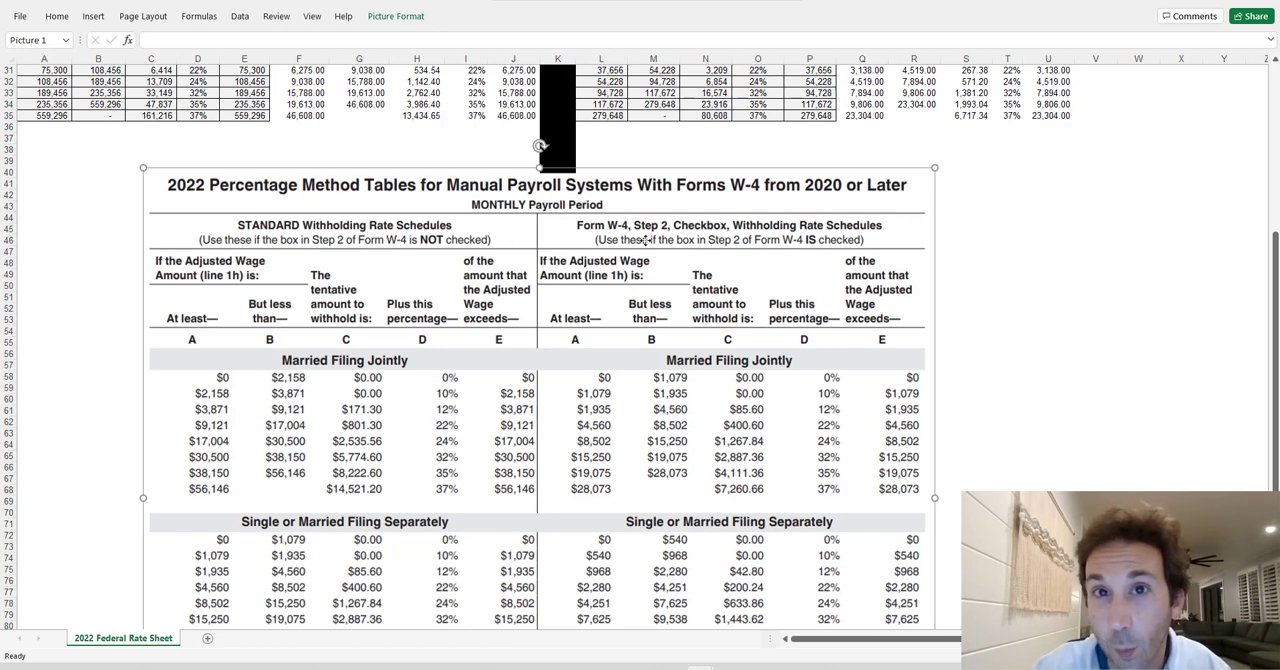
pyautogui.moveTo(596, 236)
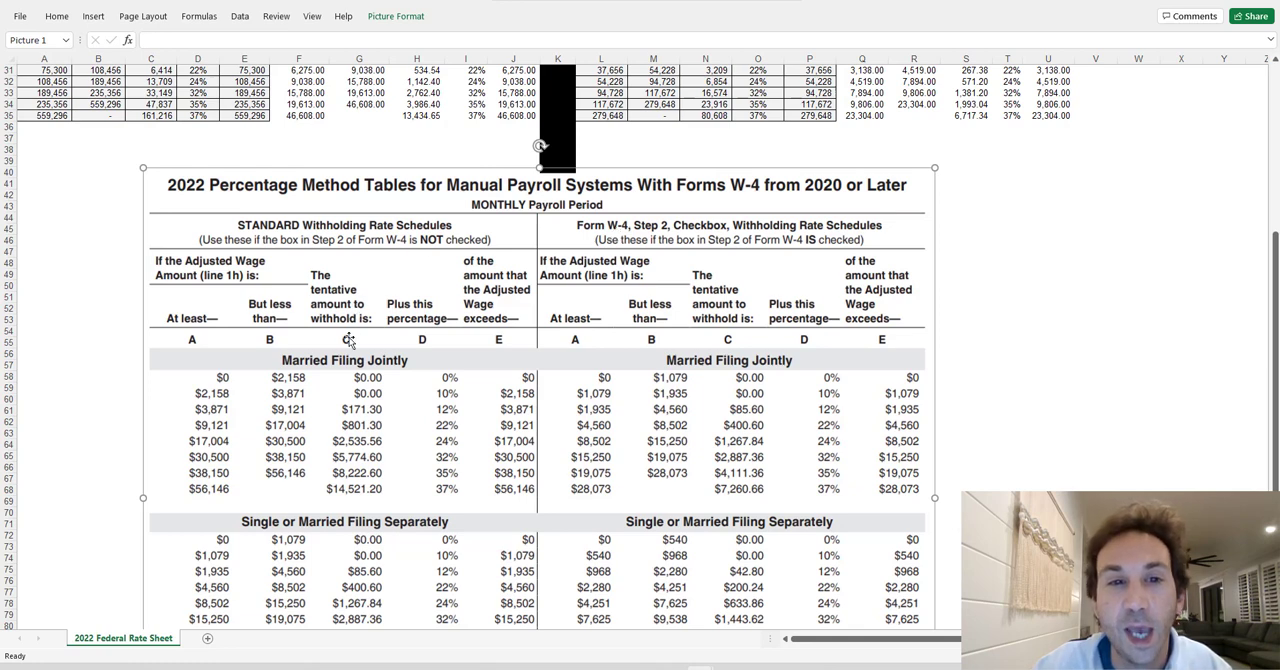
pyautogui.scroll(-3)
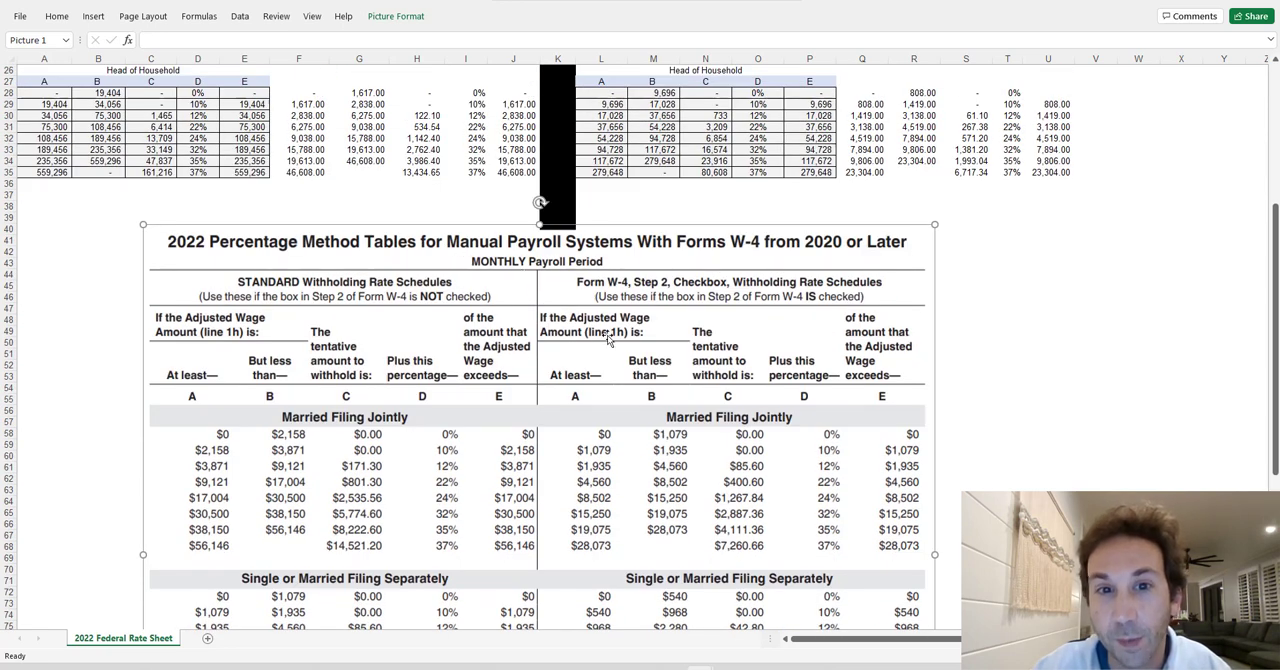
# Step: Scroll back up to row 1 showing the Married Filing Jointly annualized tables
pyautogui.scroll(3)
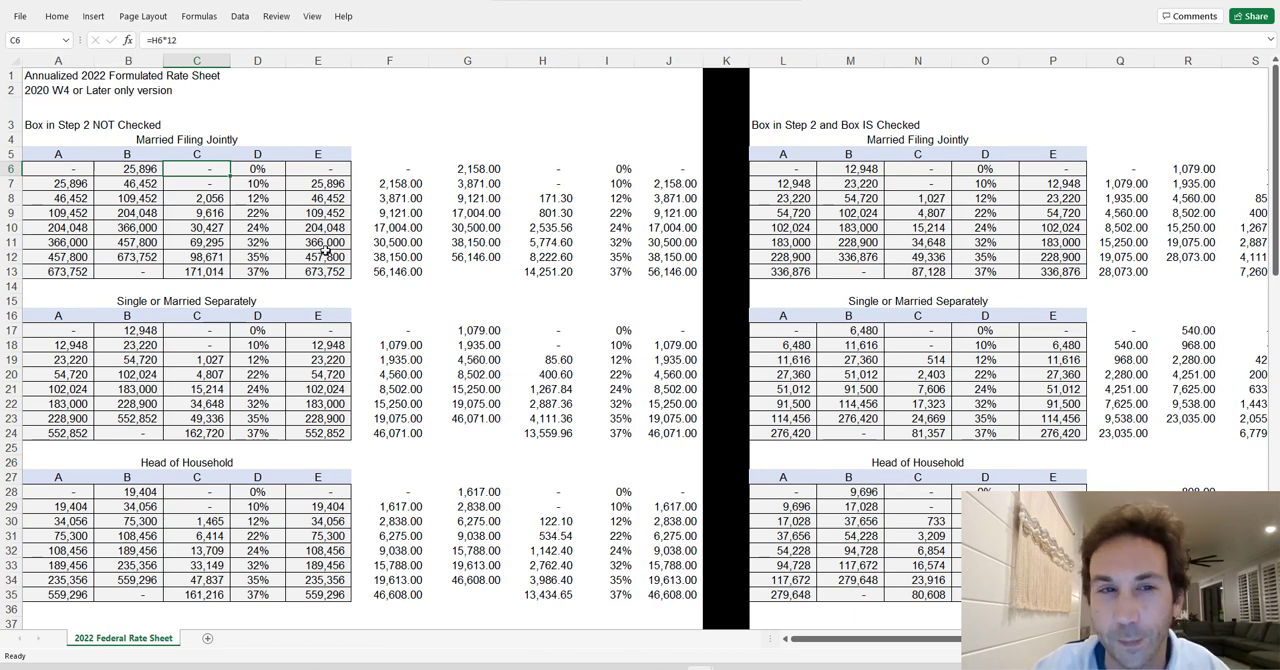
pyautogui.moveTo(336, 228)
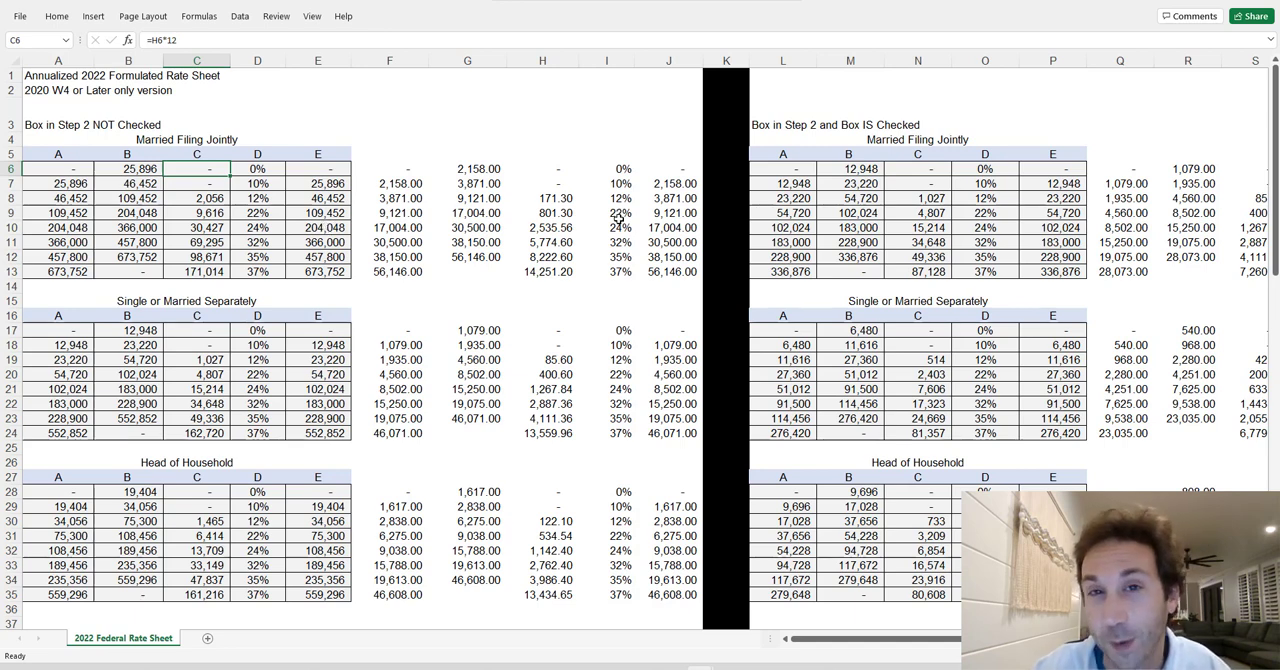
pyautogui.moveTo(416, 280)
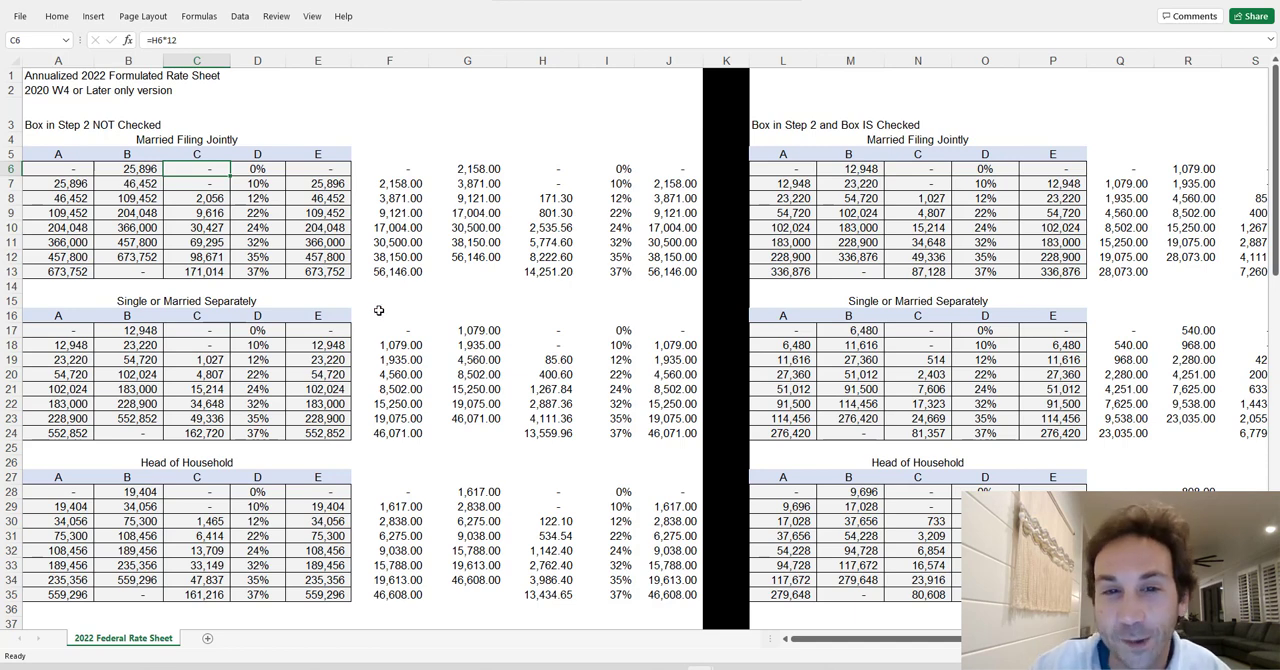
pyautogui.moveTo(360, 266)
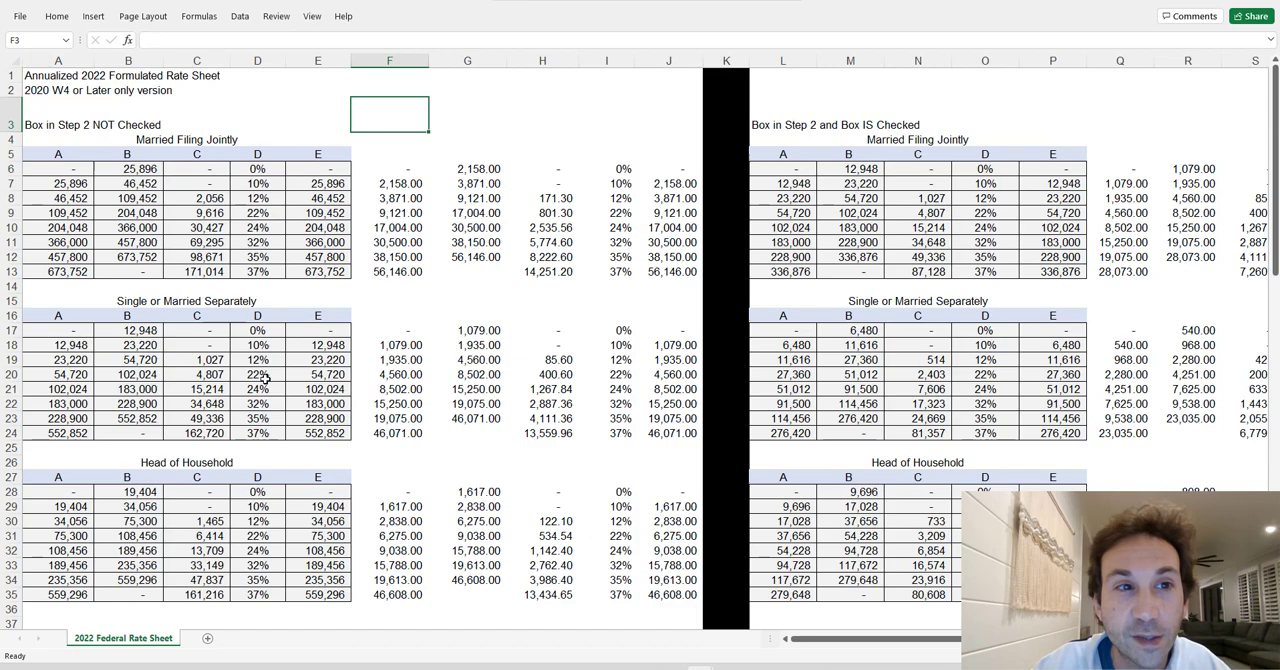
# Step: Inspect the Married Filing Jointly 10%, 22% and 32% bracket rates and their monthly-times-12 amounts
pyautogui.scroll(-3)
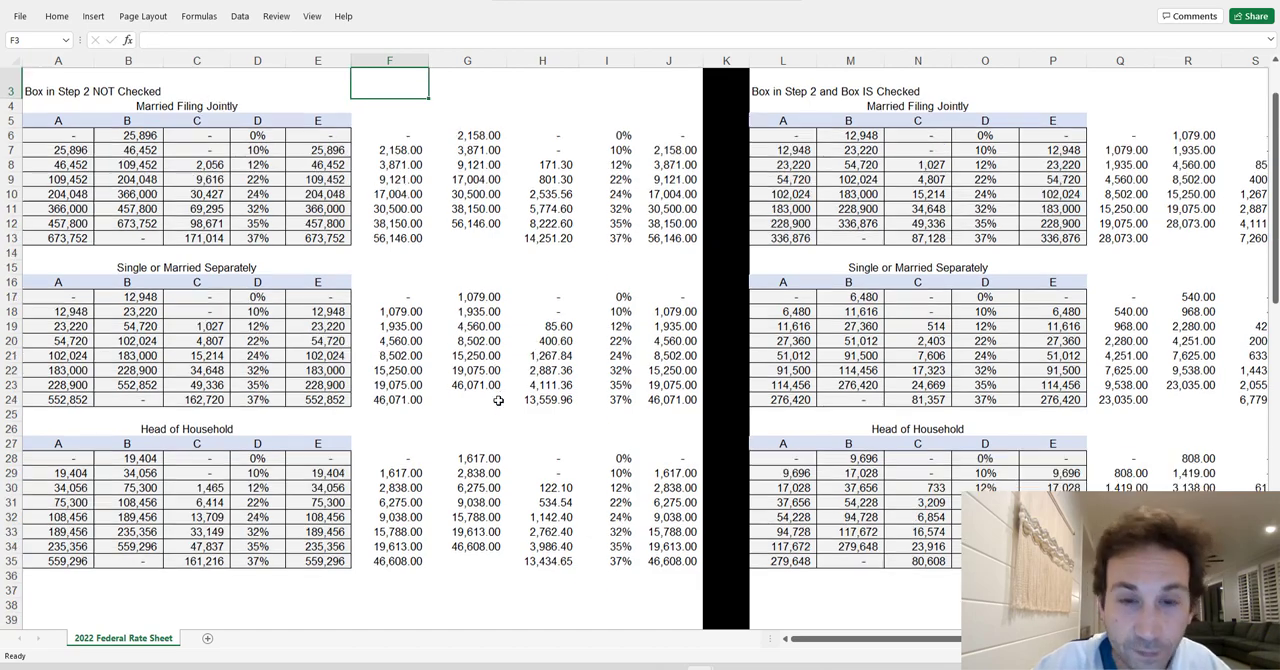
pyautogui.scroll(-3)
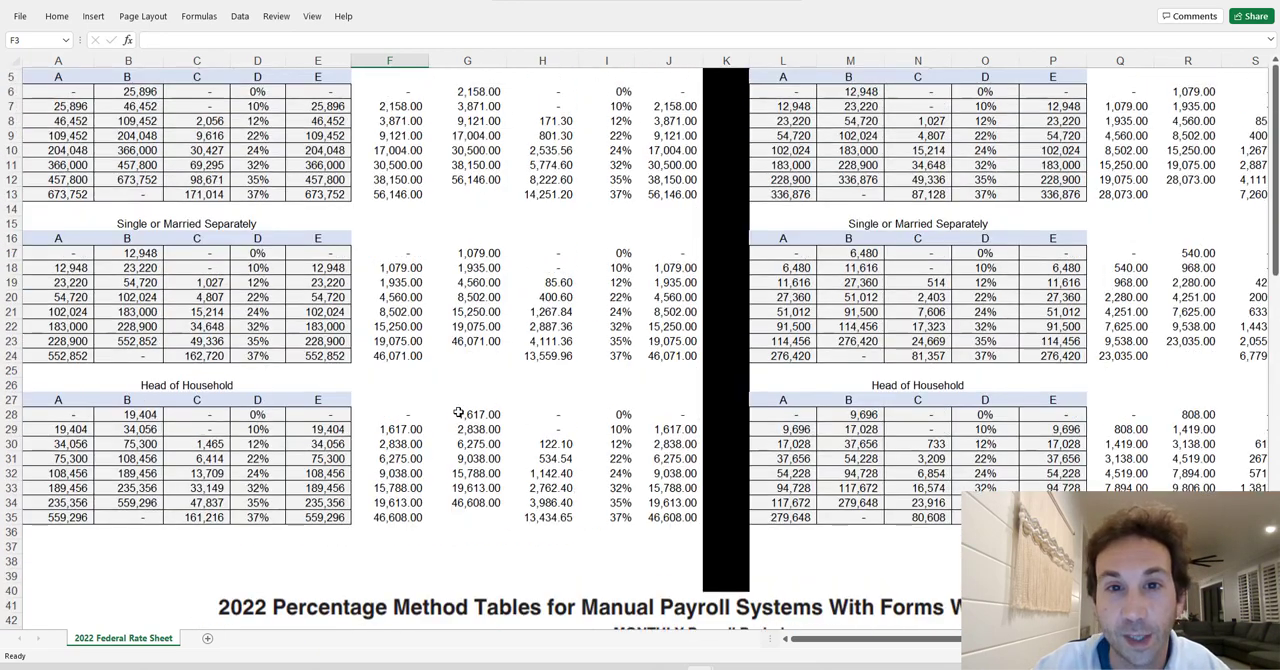
pyautogui.scroll(3)
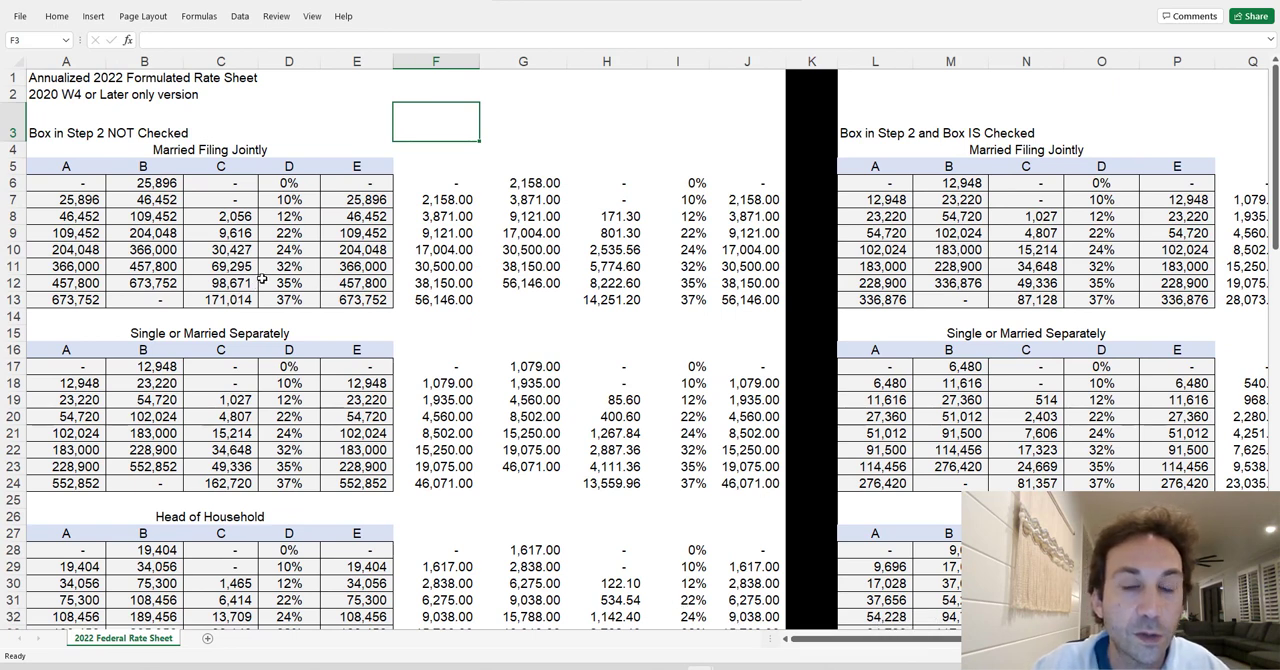
pyautogui.moveTo(312, 218)
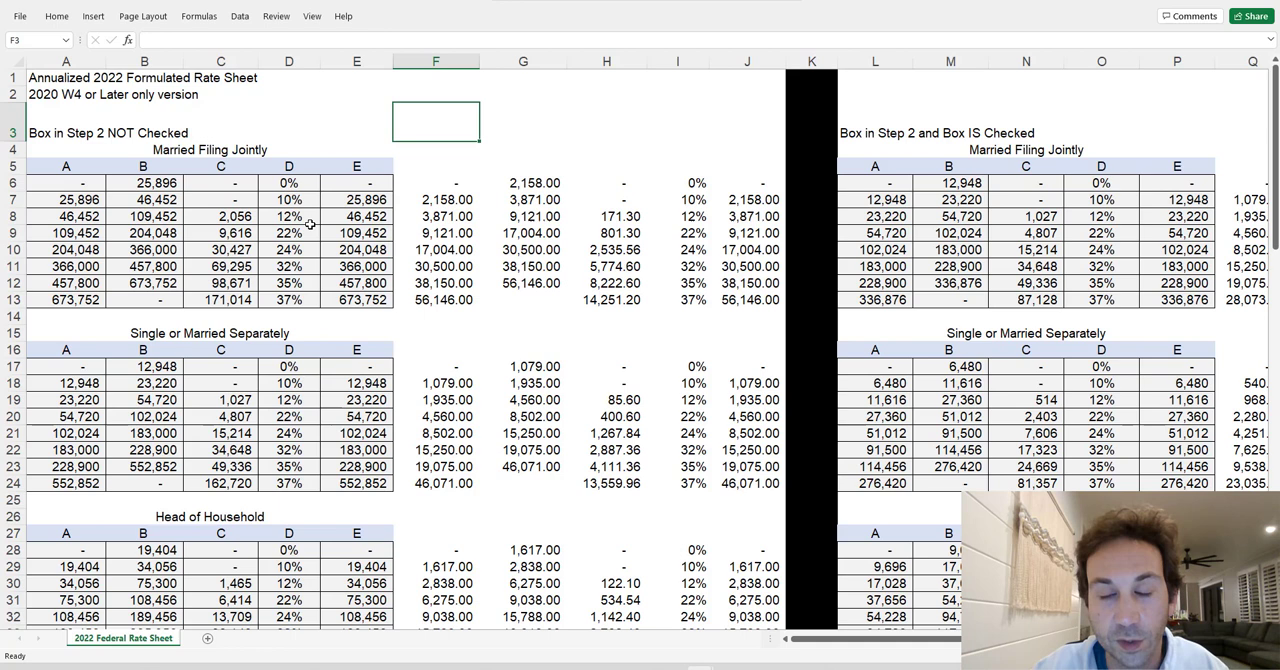
pyautogui.moveTo(428, 196)
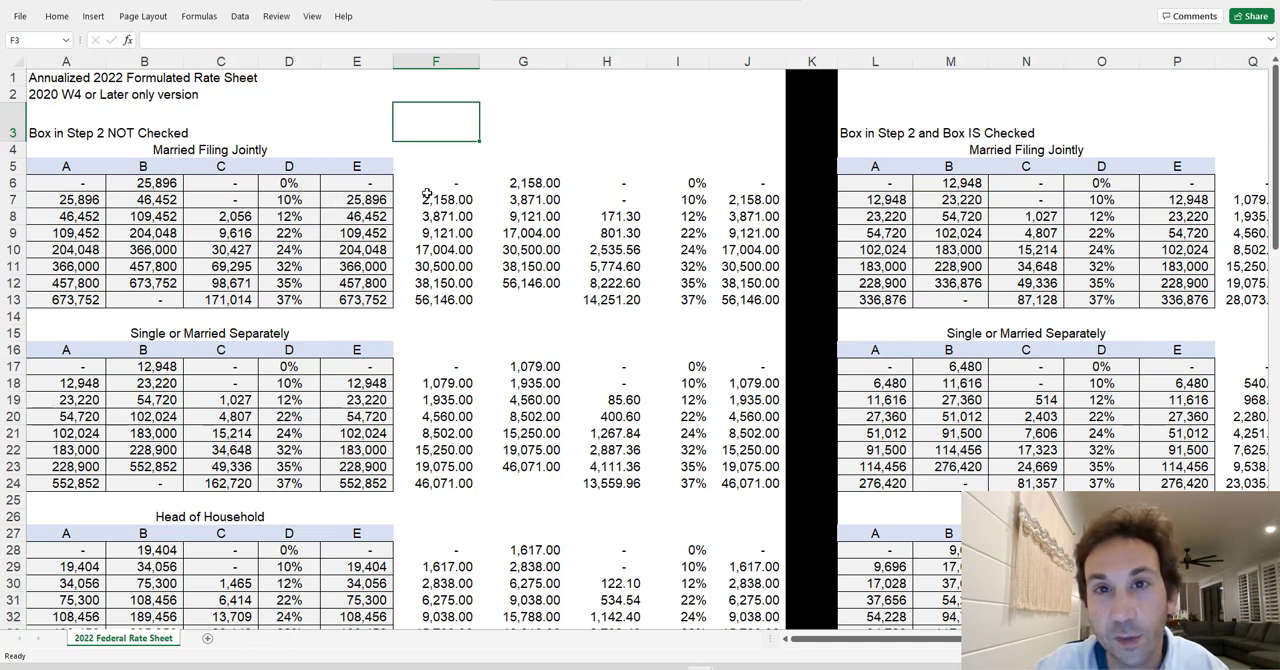
pyautogui.click(680, 232)
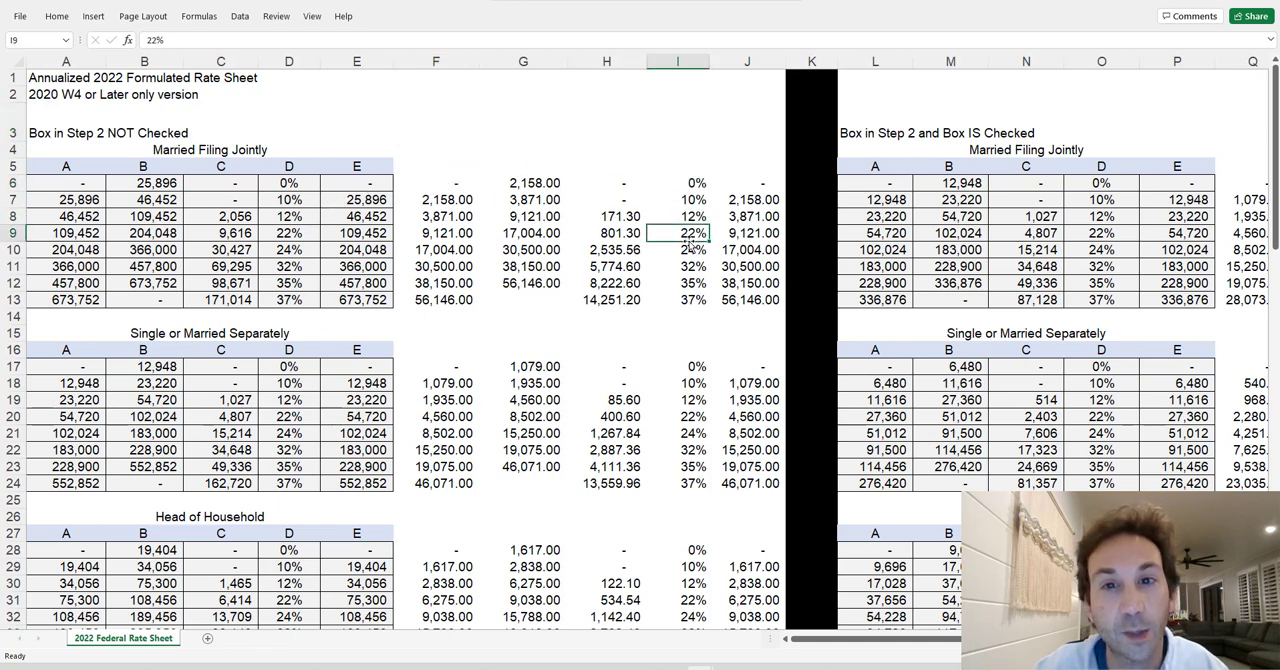
pyautogui.click(678, 248)
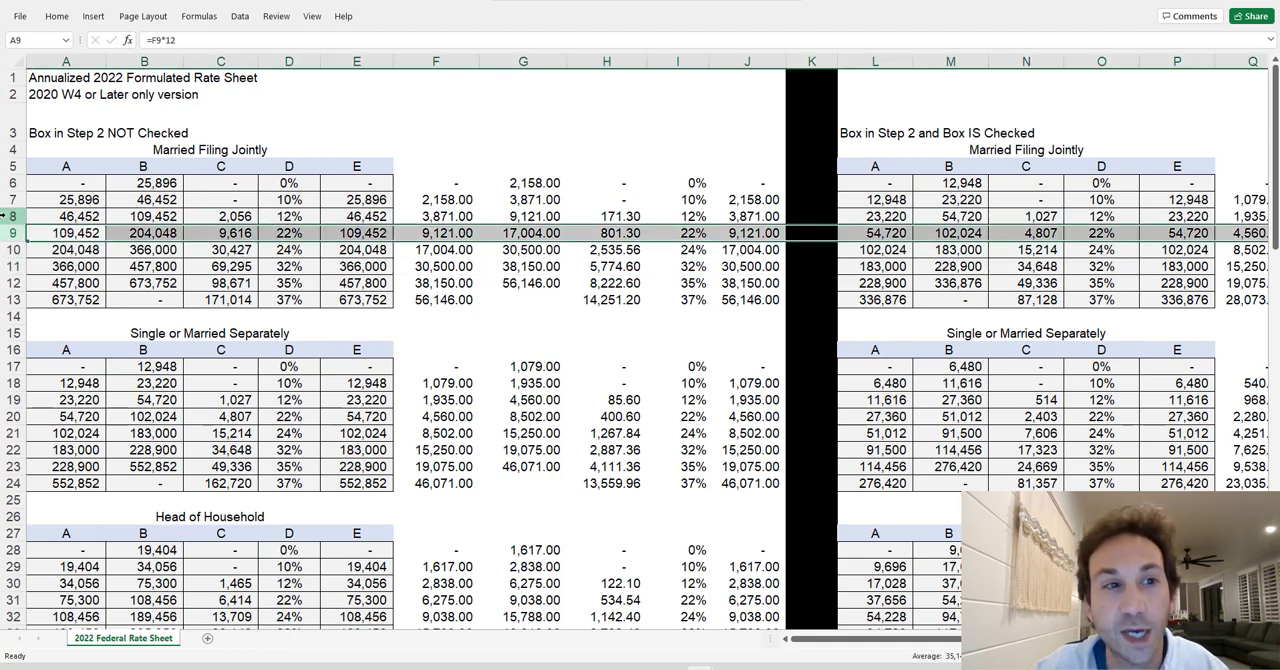
pyautogui.click(678, 200)
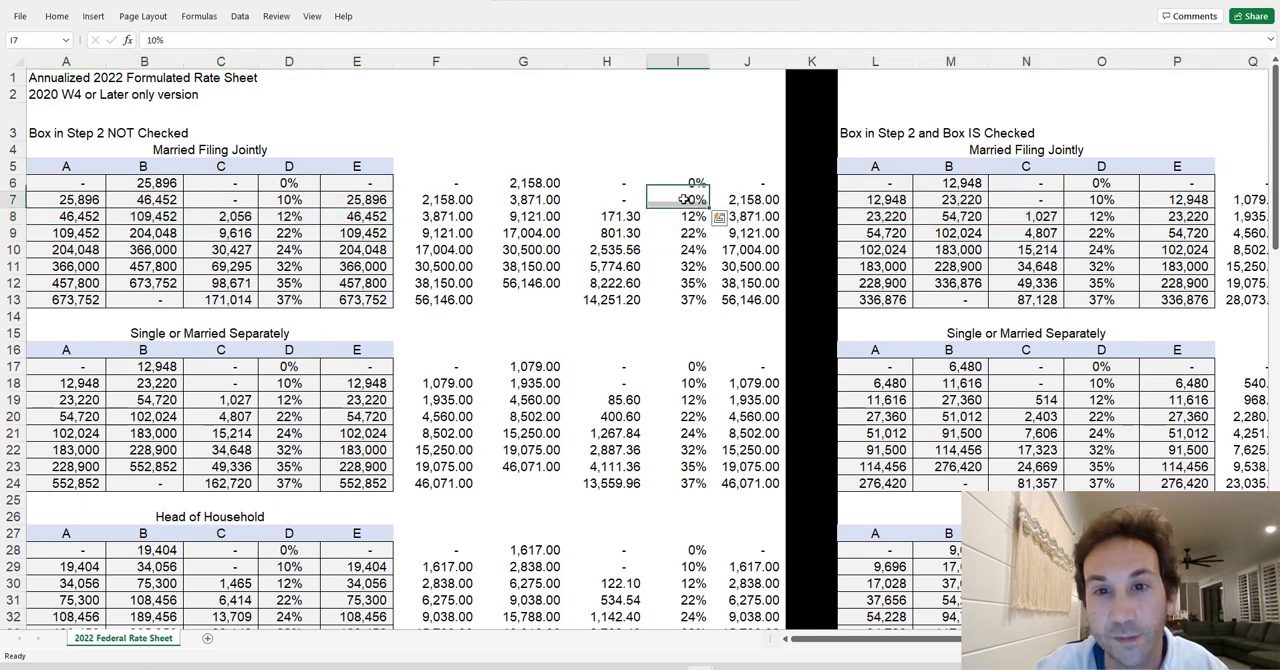
pyautogui.click(680, 232)
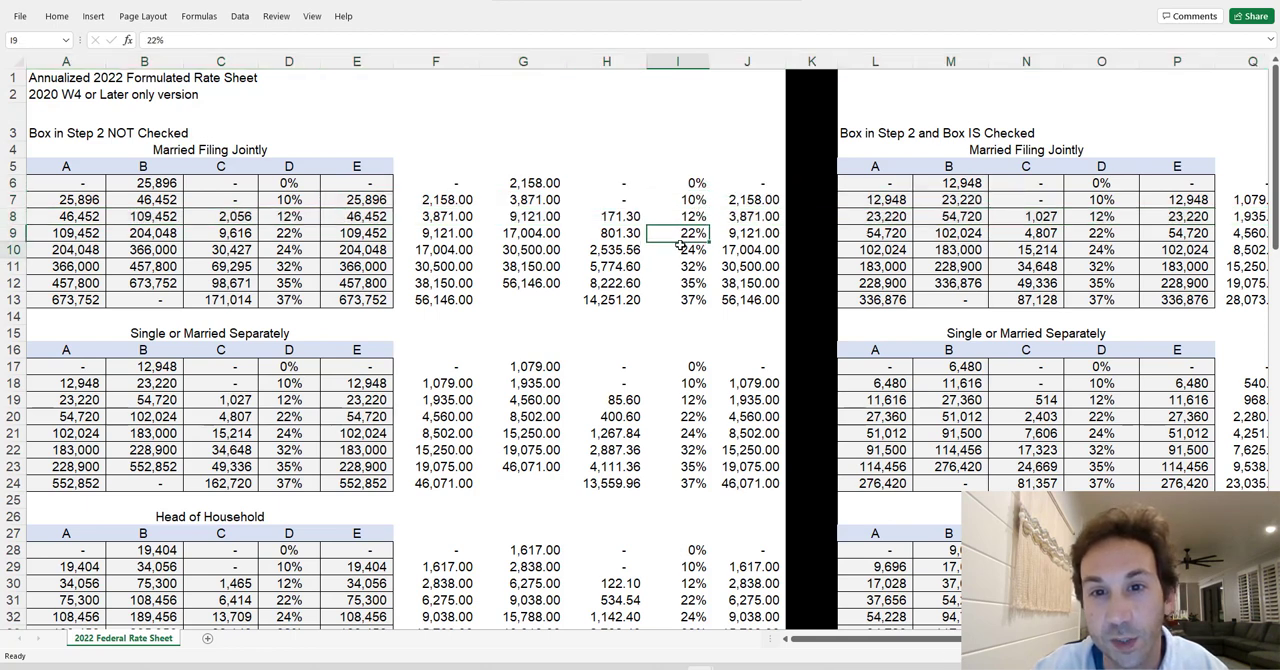
pyautogui.click(688, 266)
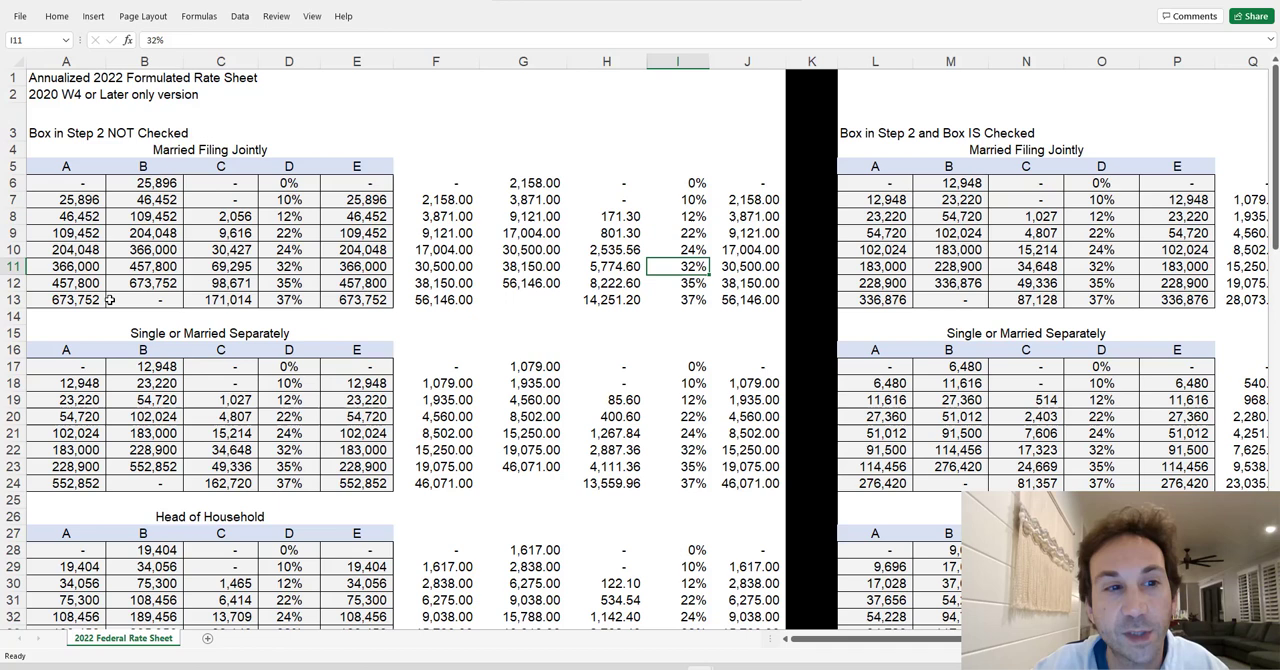
# Step: Check the Box in Step 2 NOT Checked heading and 801.30 tax amount, then reach the payroll withholding columns
pyautogui.click(62, 300)
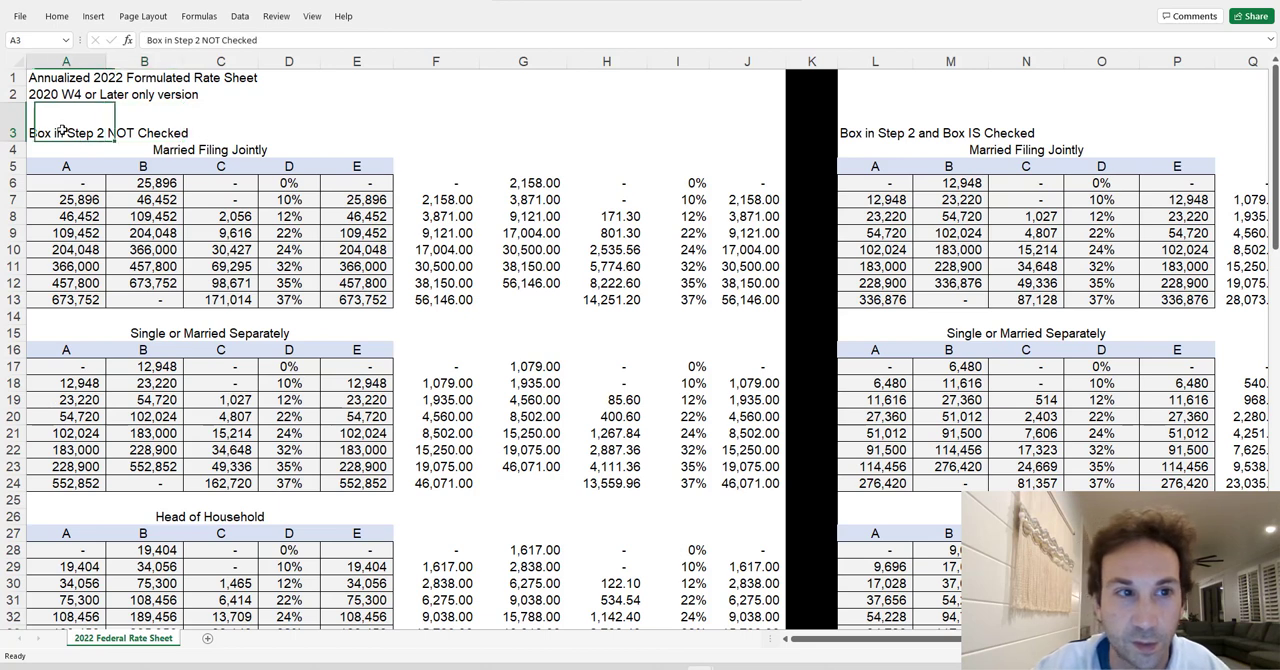
pyautogui.moveTo(484, 212)
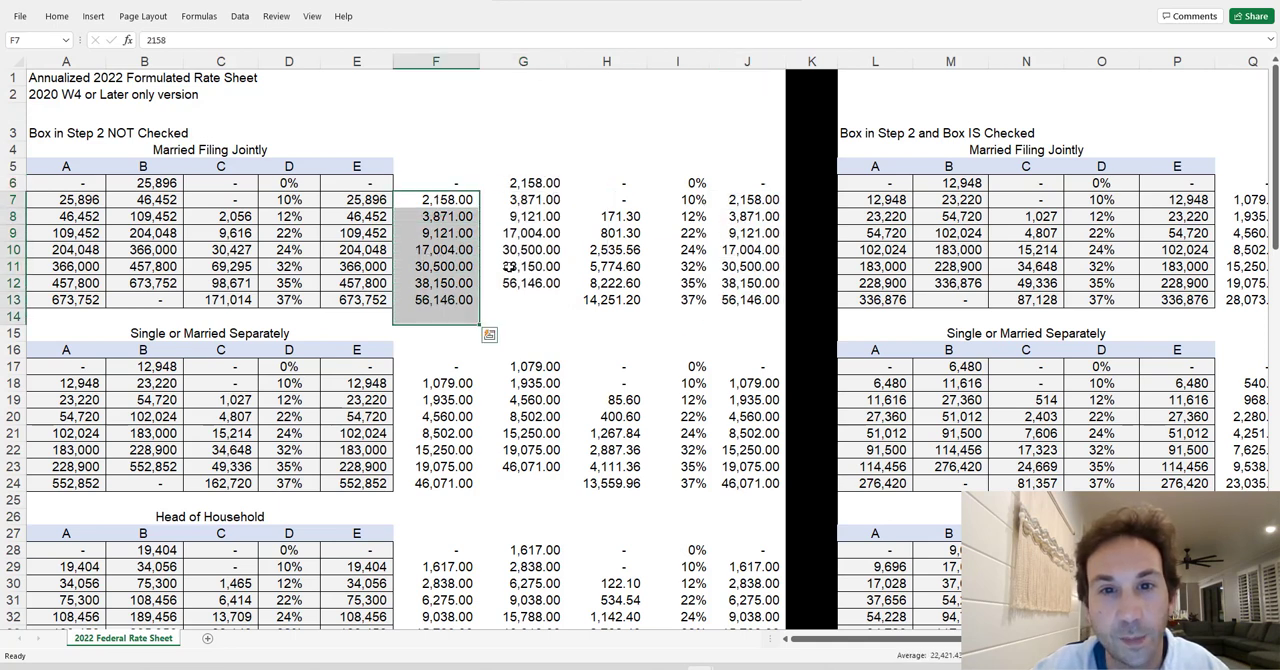
pyautogui.click(58, 16)
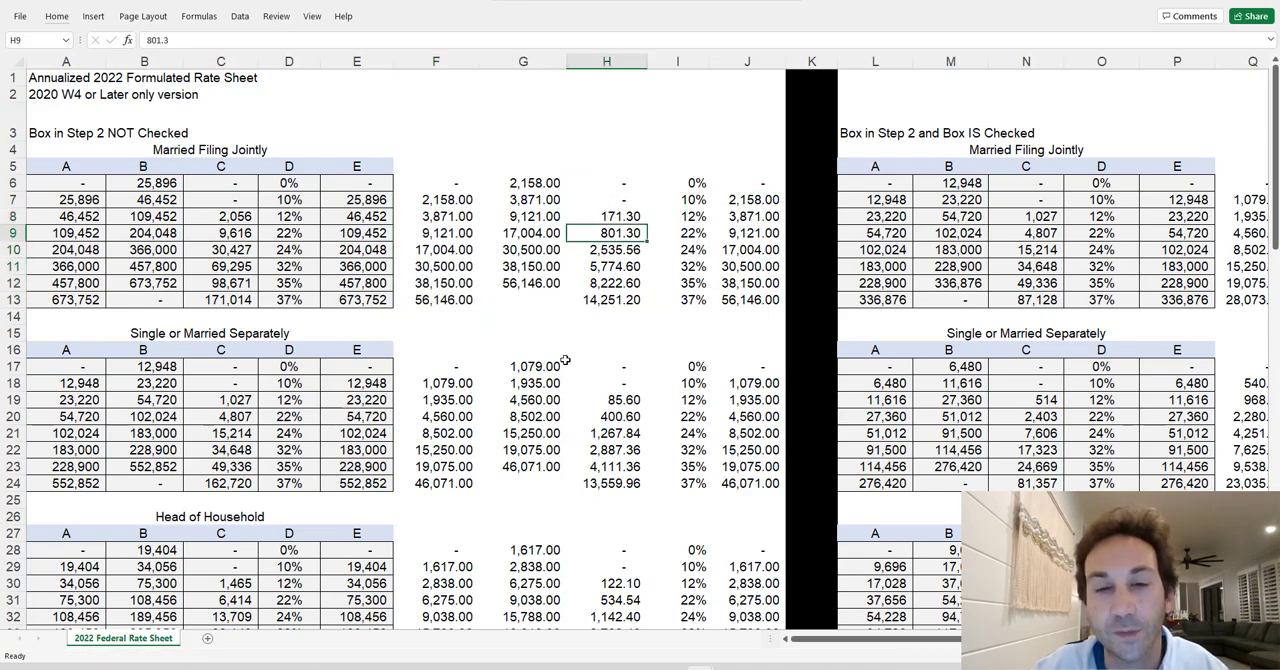
pyautogui.moveTo(472, 232)
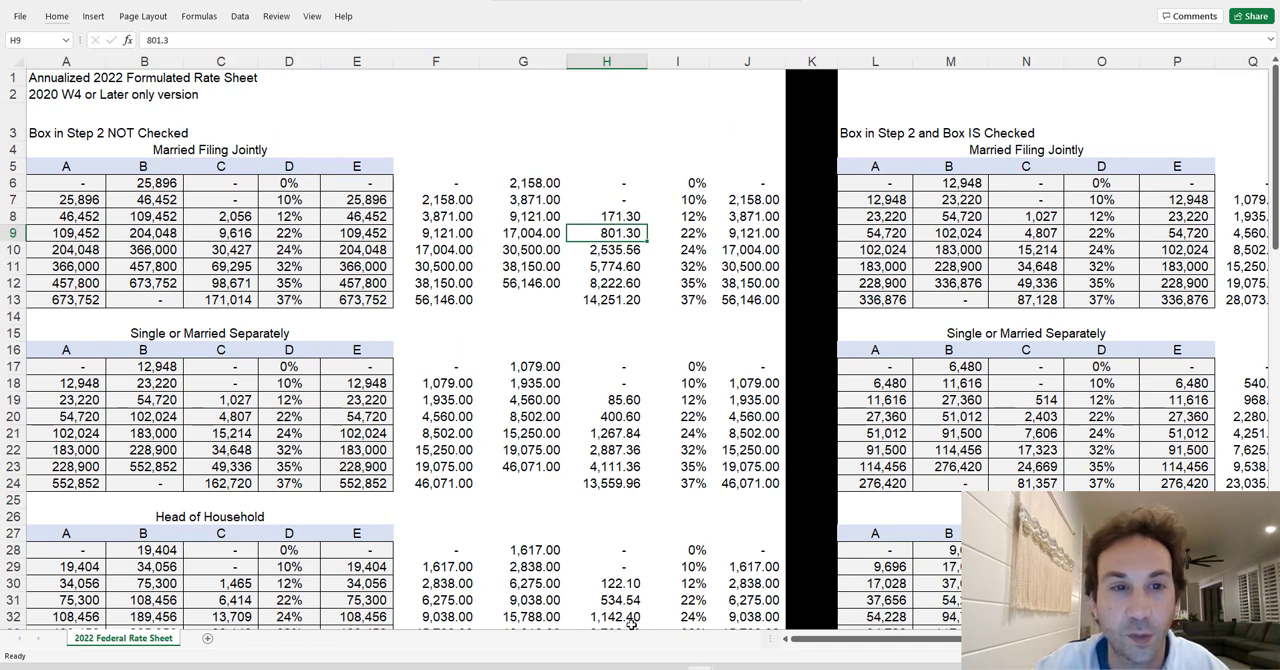
pyautogui.moveTo(116, 190)
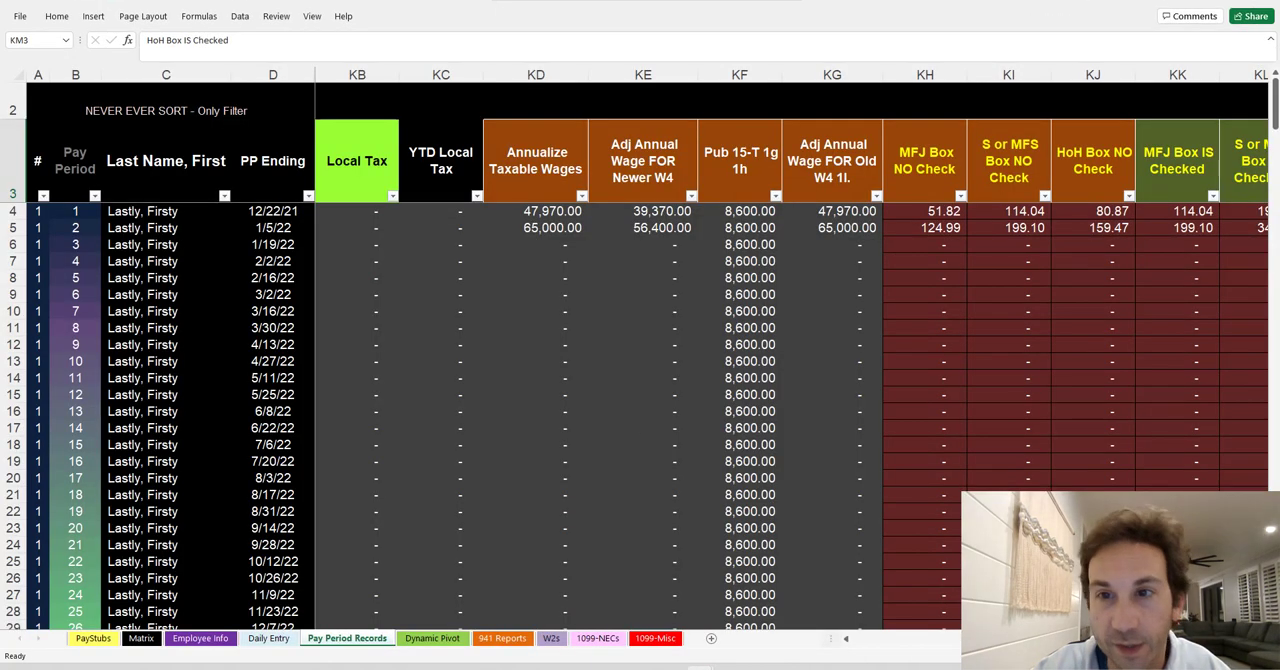
pyautogui.hscroll(3)
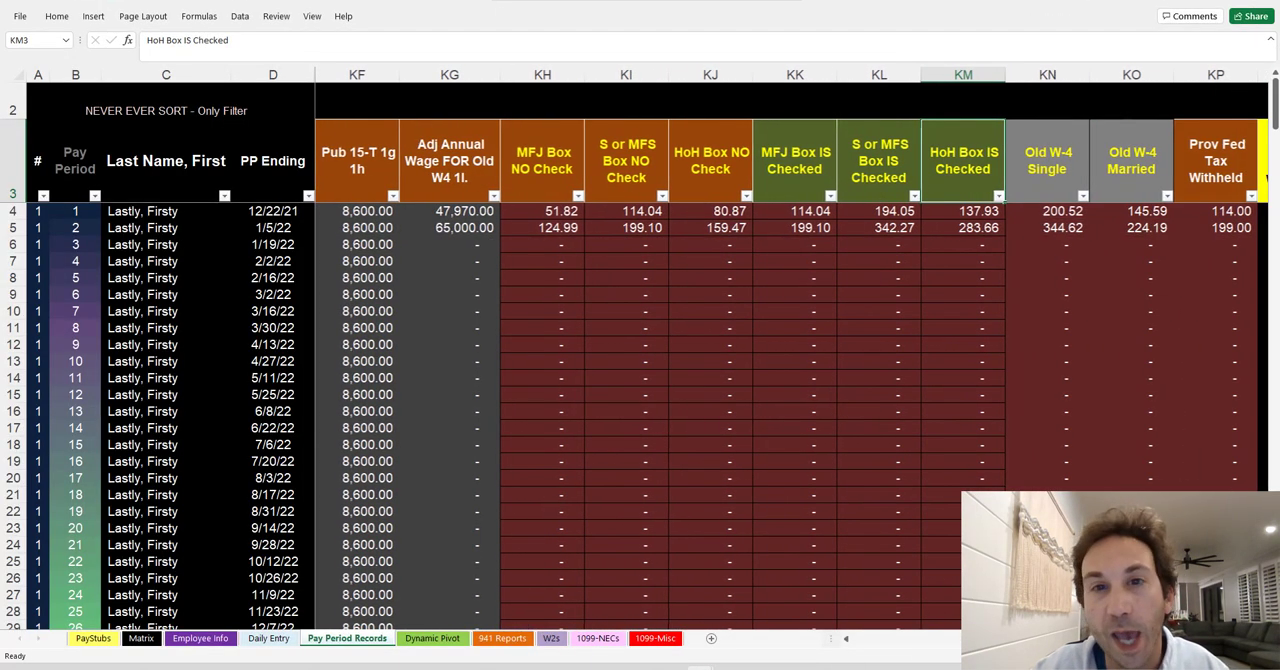
# Step: Inspect KH4's nested IF formula for MFJ no-check withholding, then return to the rate sheet
pyautogui.click(542, 210)
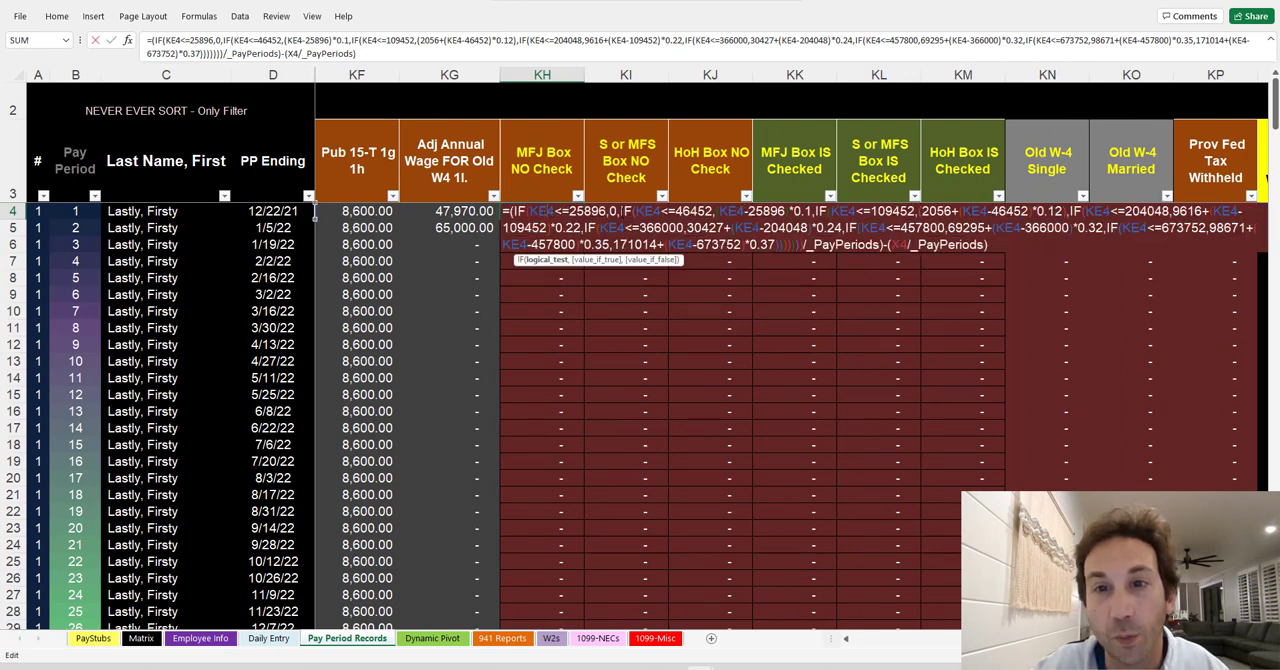
pyautogui.moveTo(544, 192)
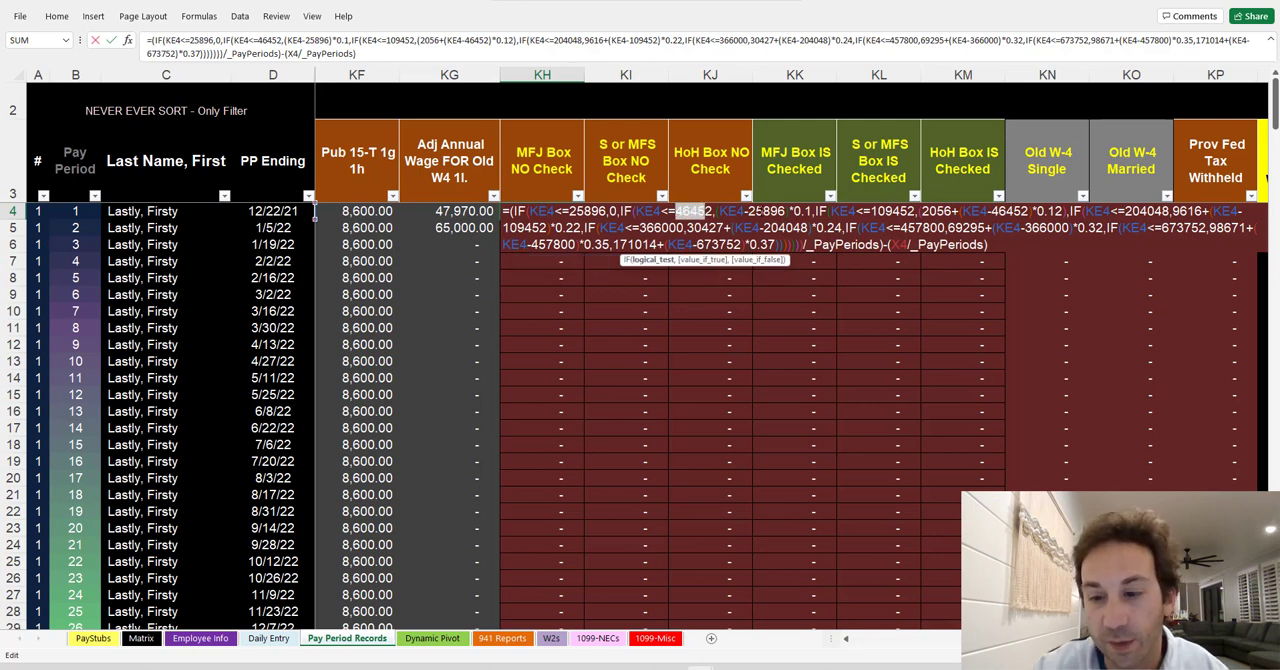
pyautogui.click(542, 228)
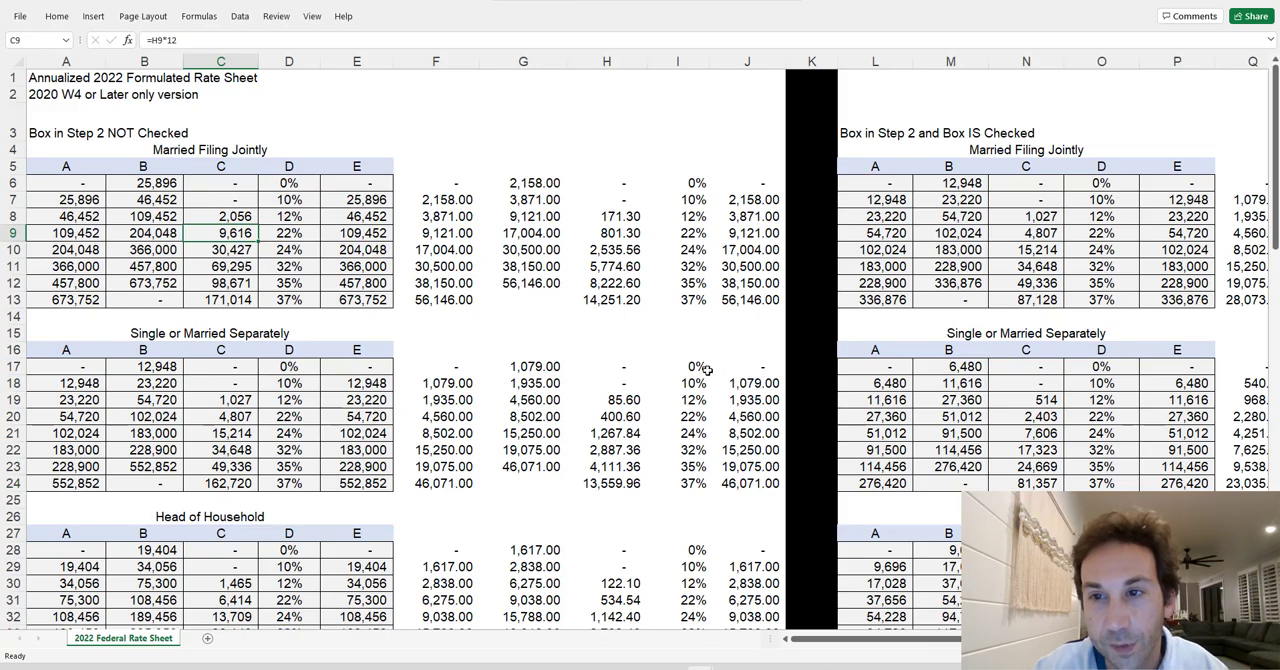
# Step: Scroll down the rate sheet to the 2022 Percentage Method Tables and back
pyautogui.scroll(-3)
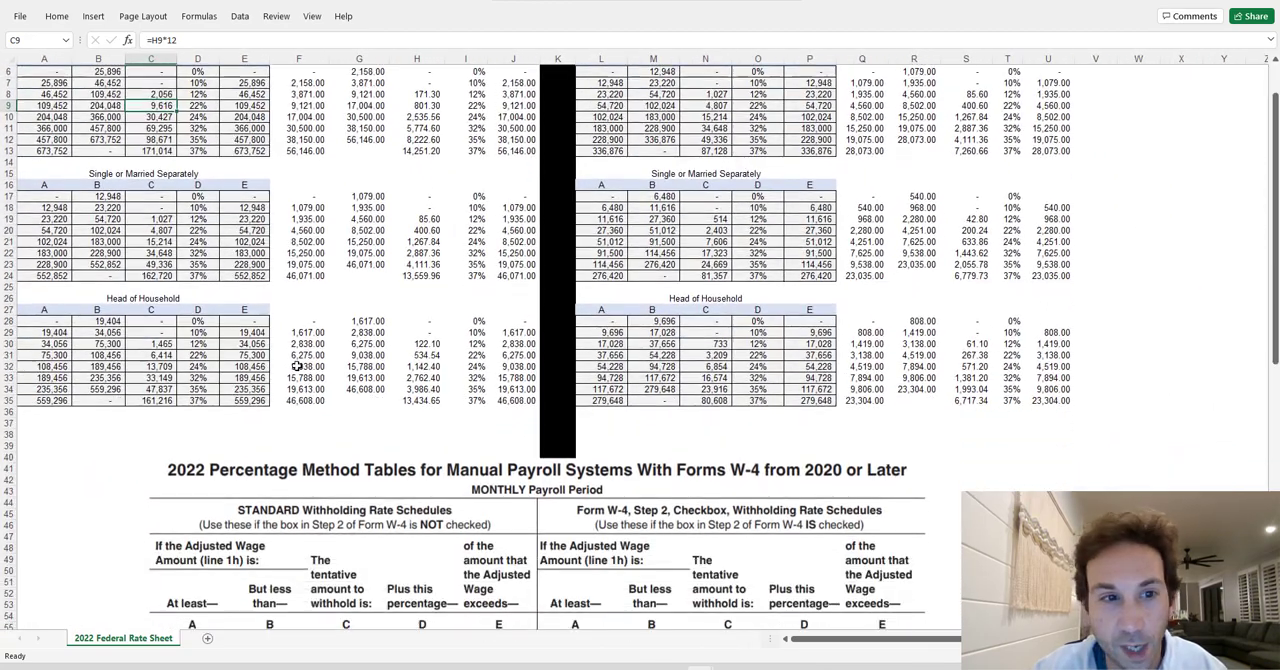
pyautogui.scroll(-3)
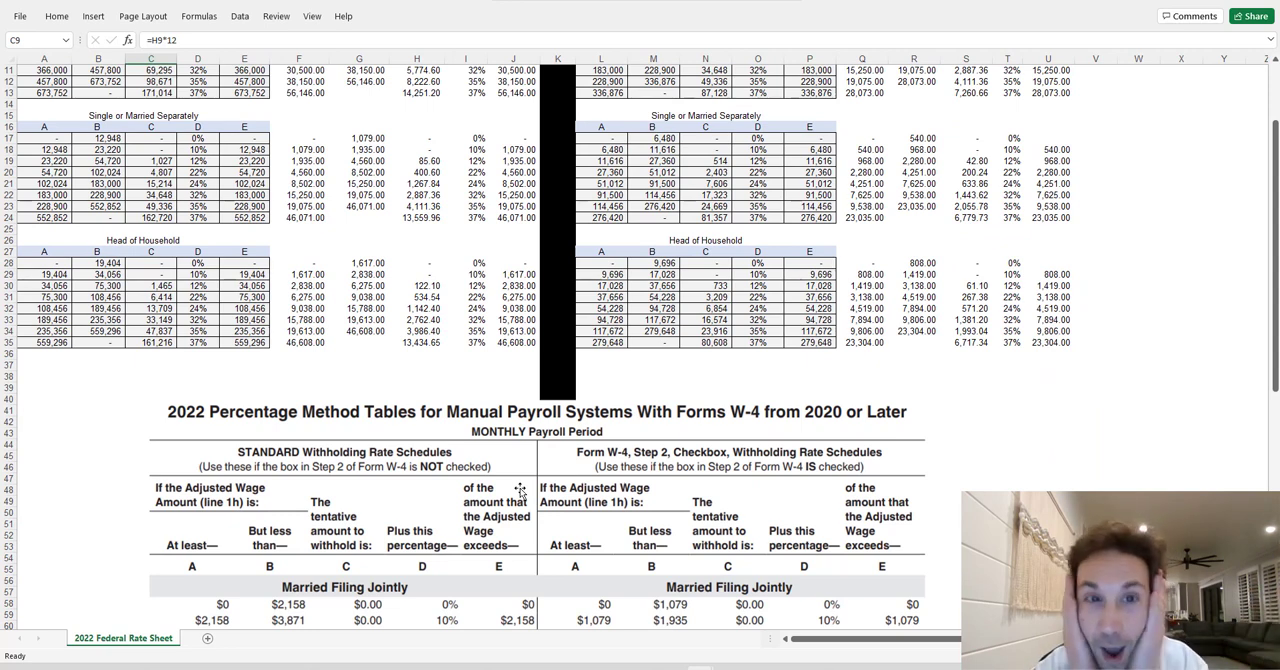
pyautogui.moveTo(304, 432)
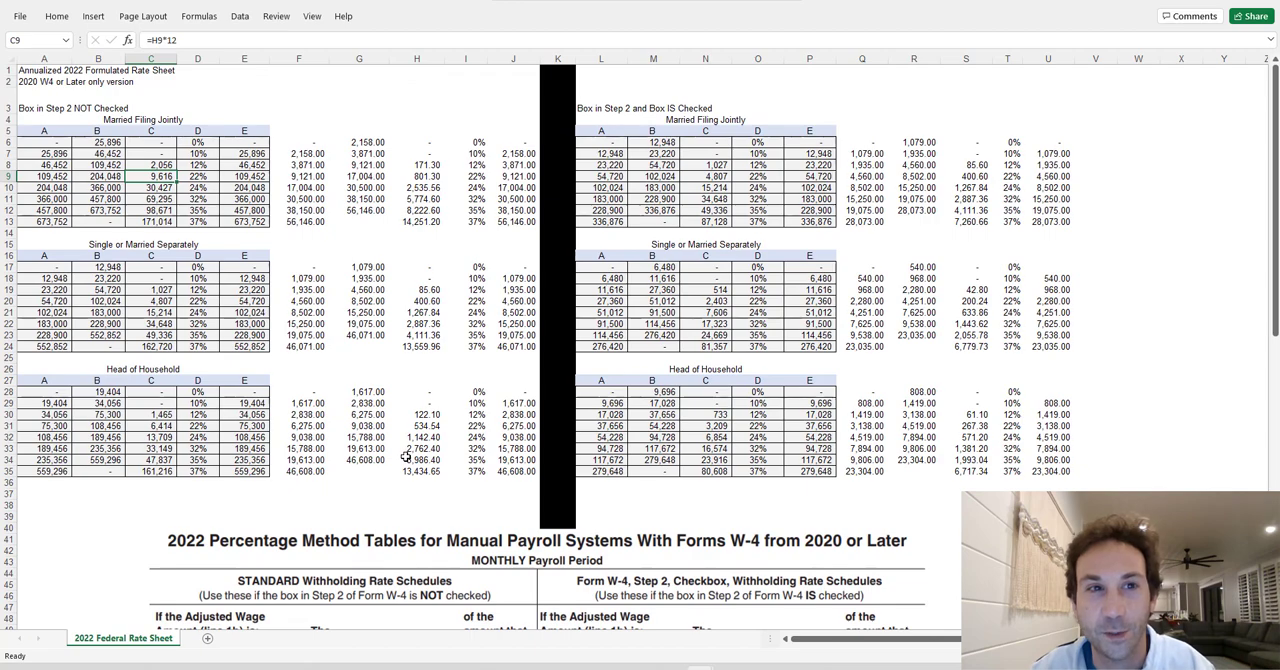
pyautogui.scroll(-3)
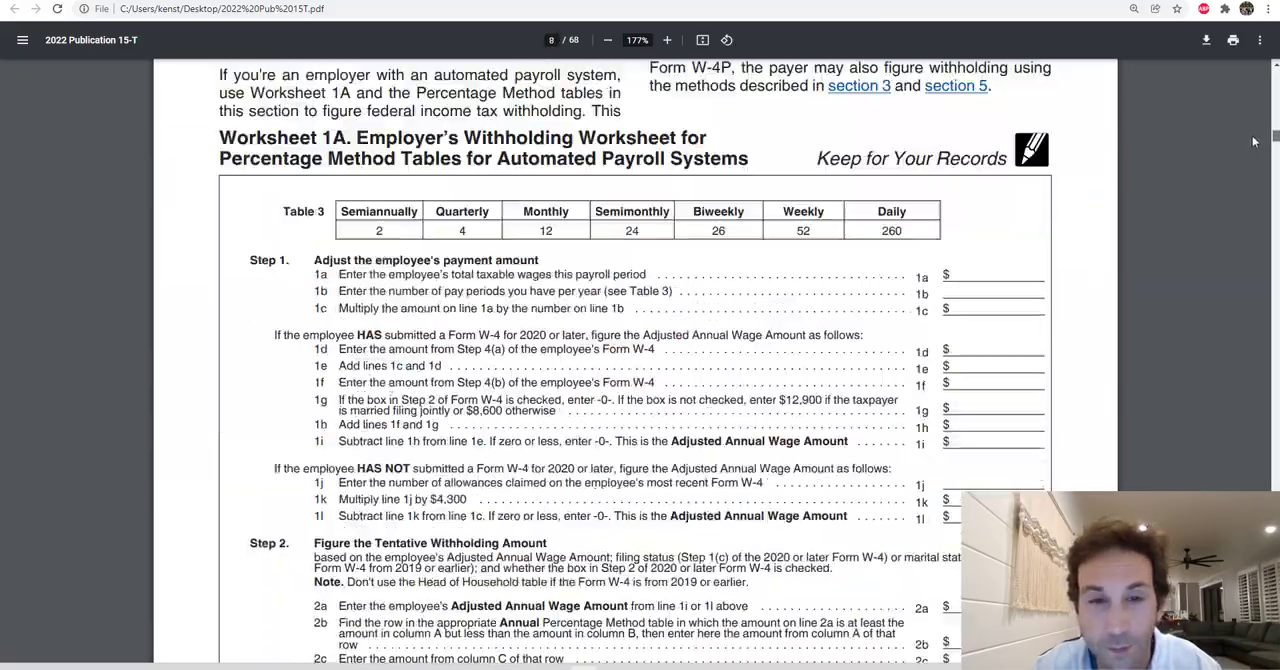
# Step: Page through Publication 15-T from Worksheet 1A to the wage bracket tables
pyautogui.scroll(3)
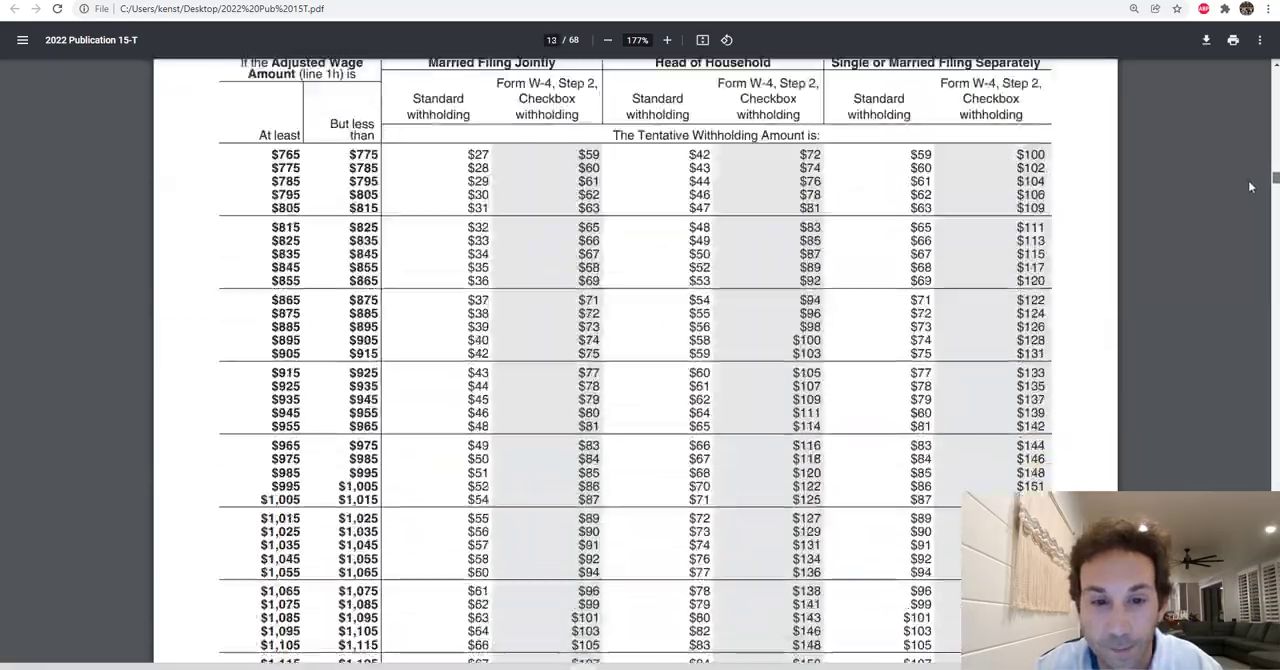
pyautogui.scroll(-3)
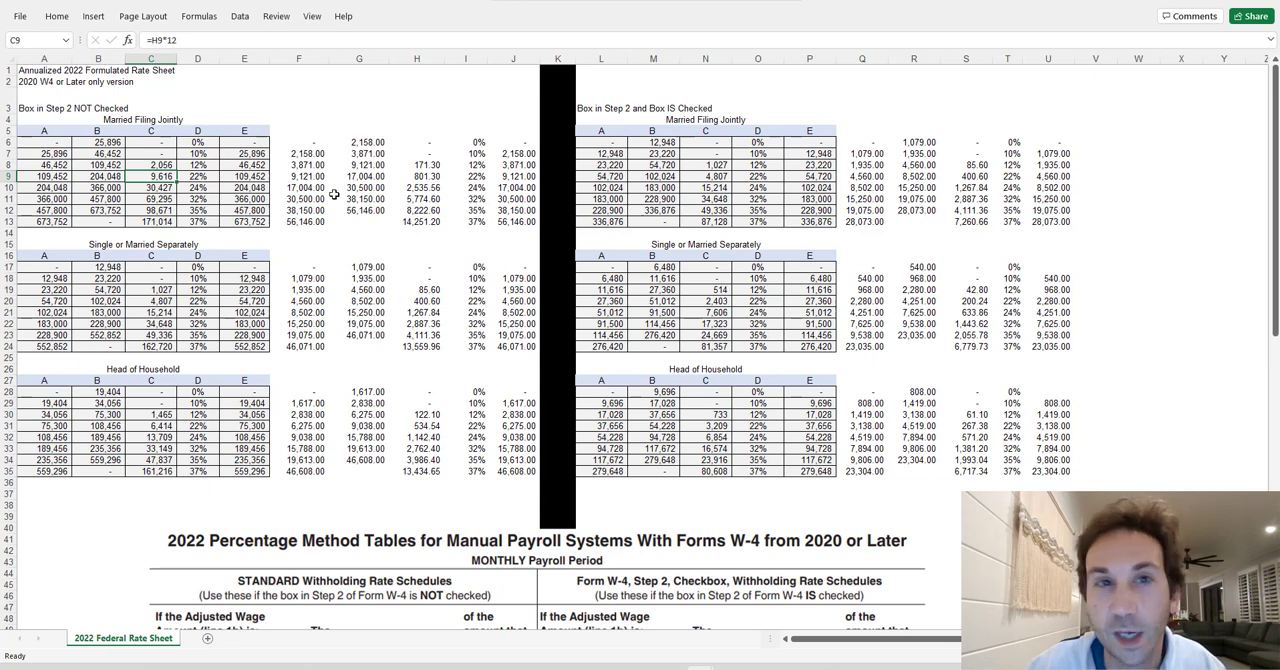
pyautogui.moveTo(240, 222)
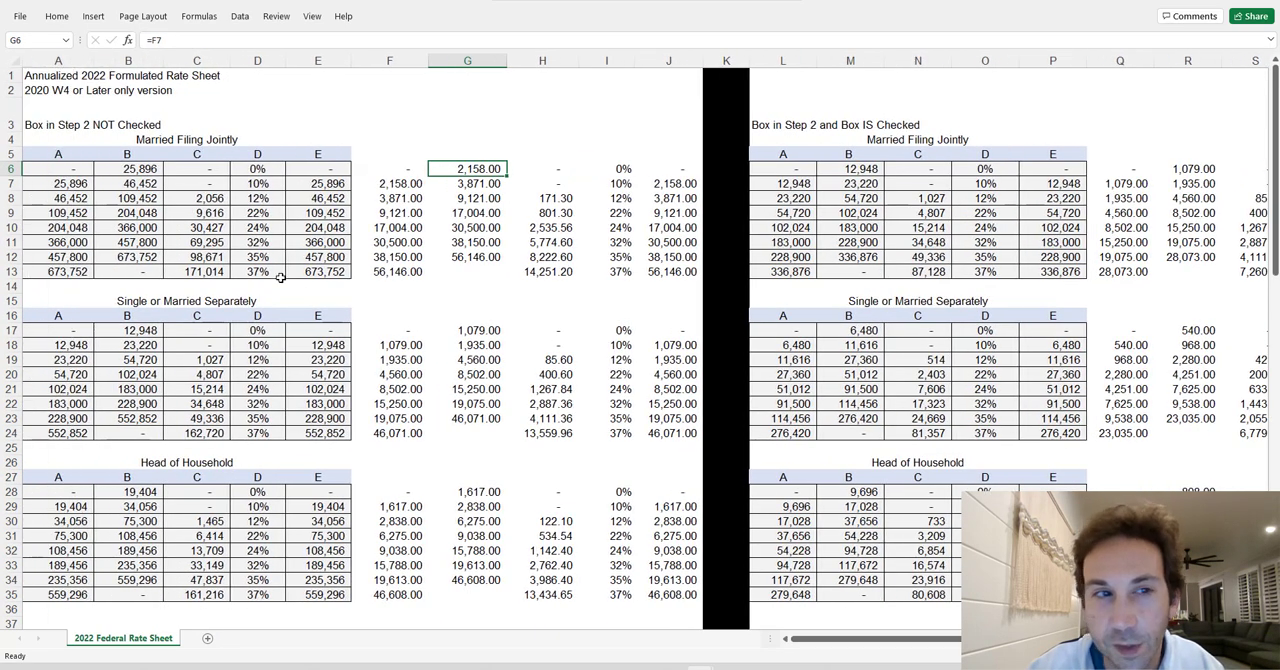
# Step: Inspect the Head of Household yearly bracket formula built as monthly amount times 12
pyautogui.click(128, 330)
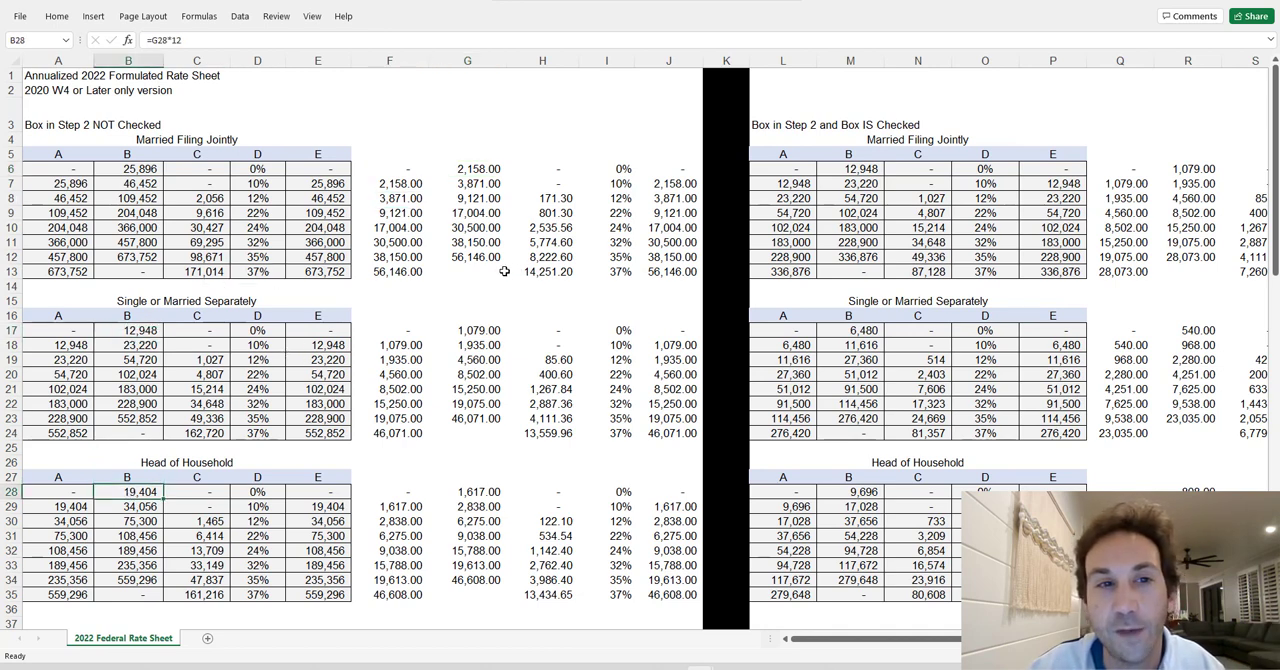
pyautogui.moveTo(484, 316)
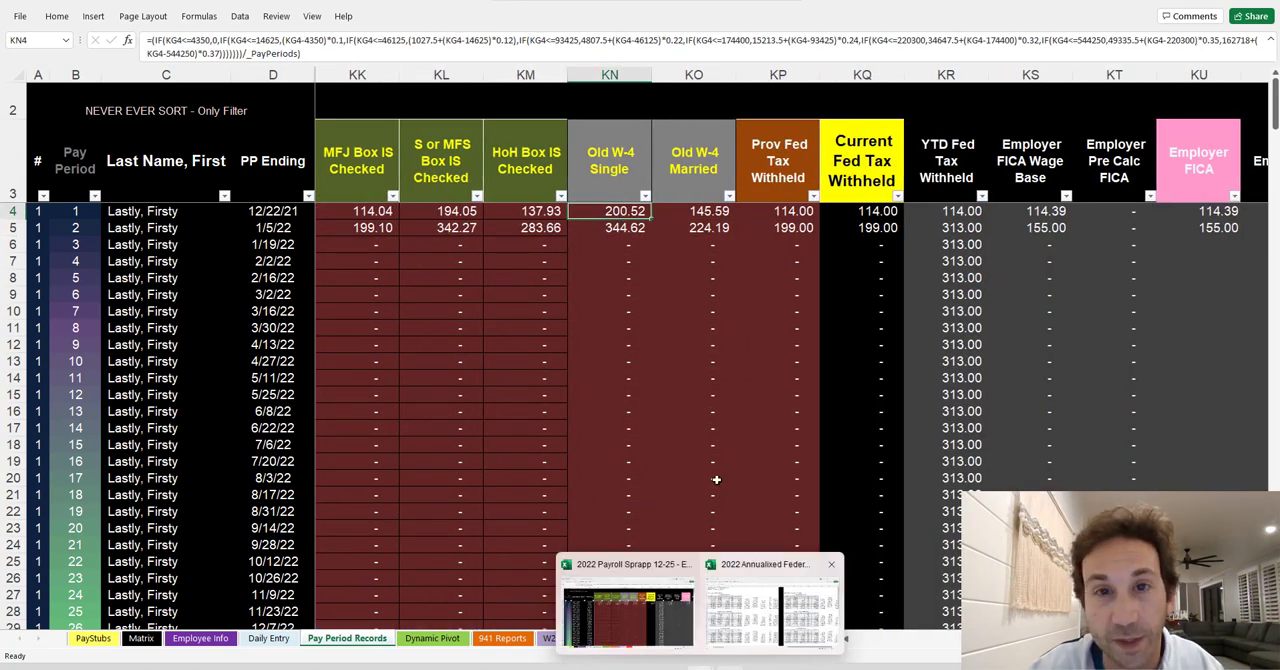
pyautogui.click(524, 160)
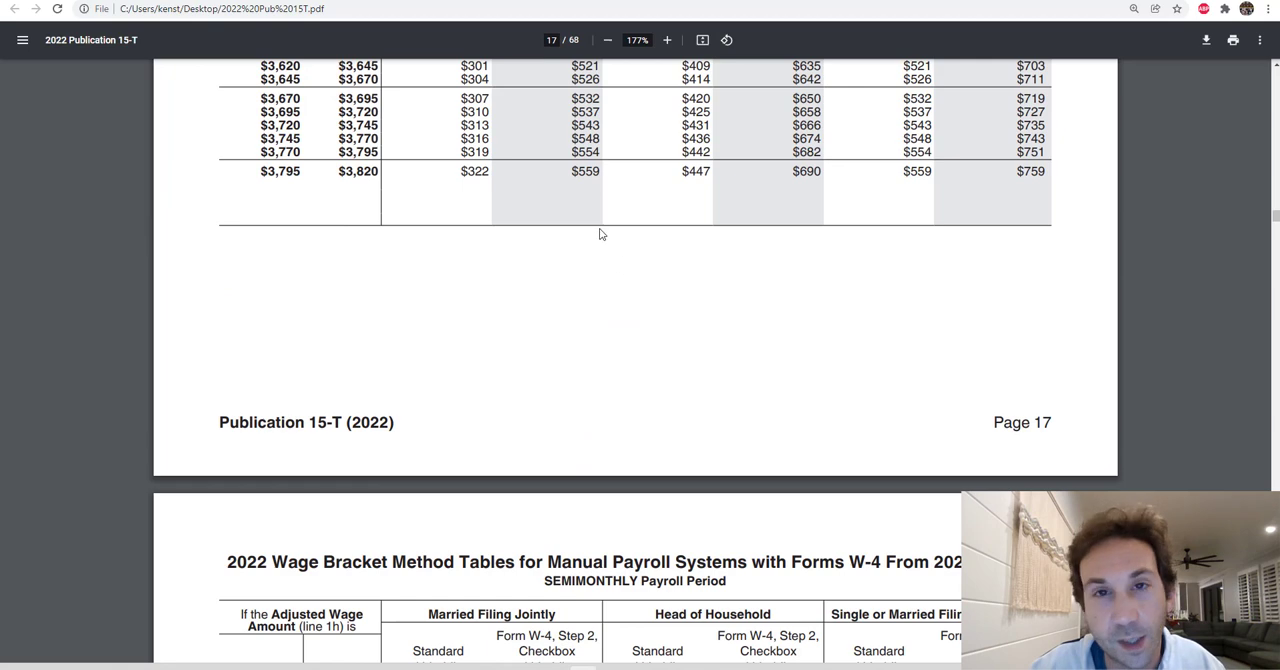
pyautogui.moveTo(648, 308)
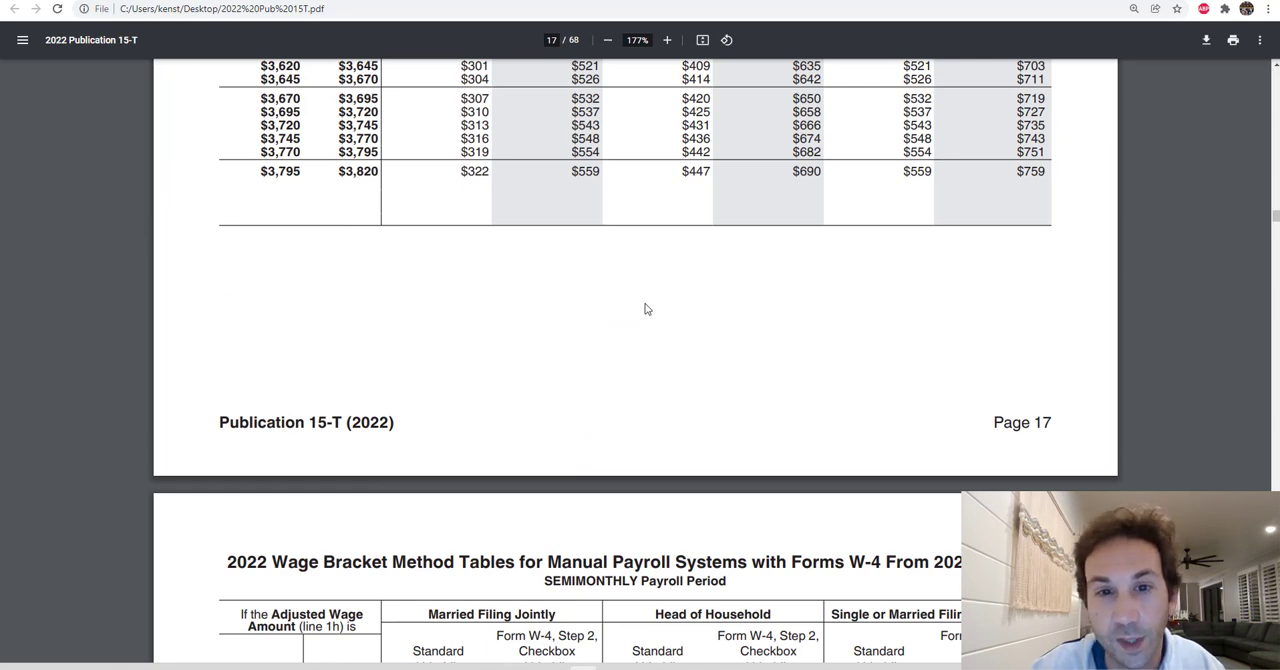
pyautogui.scroll(-3)
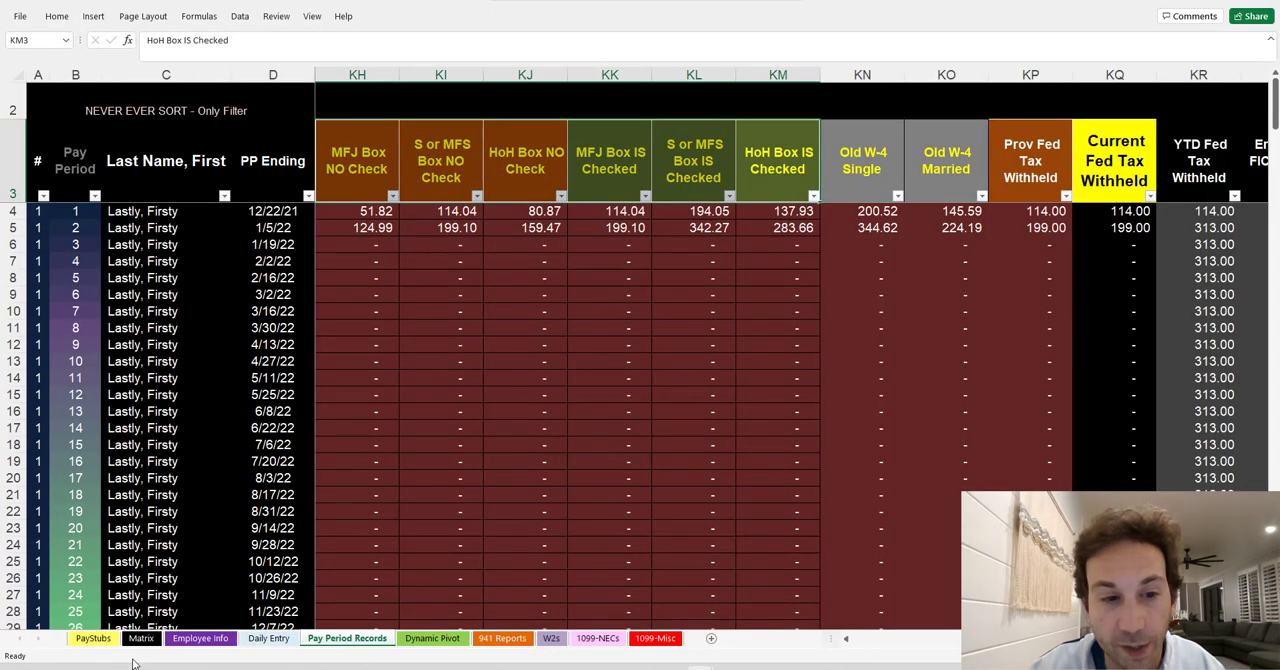
# Step: Switch to the Employee Info sheet showing the employee's filing status and W-4 details
pyautogui.click(200, 640)
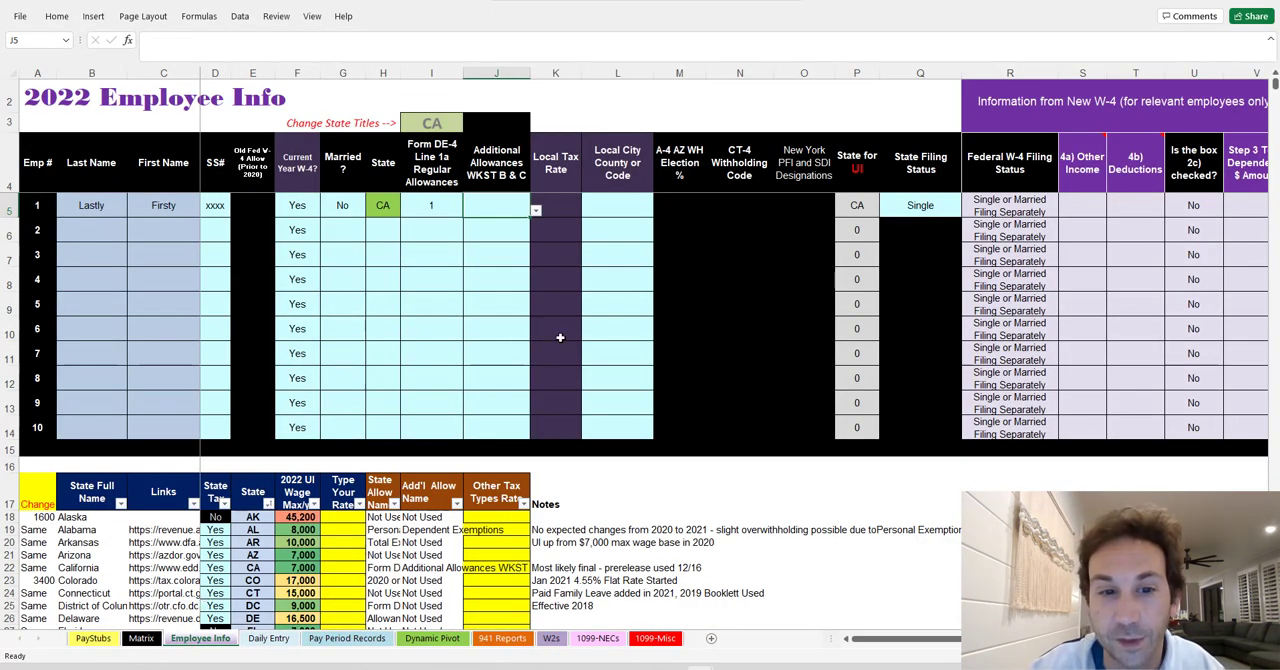
pyautogui.moveTo(582, 592)
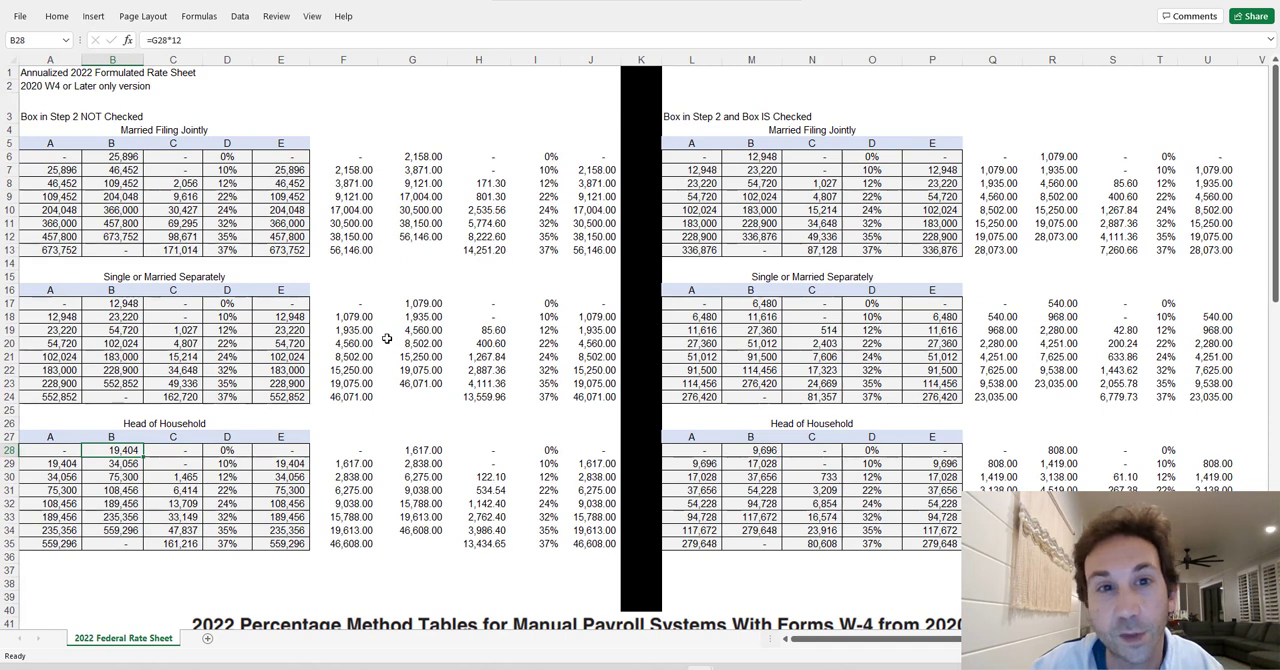
pyautogui.moveTo(300, 264)
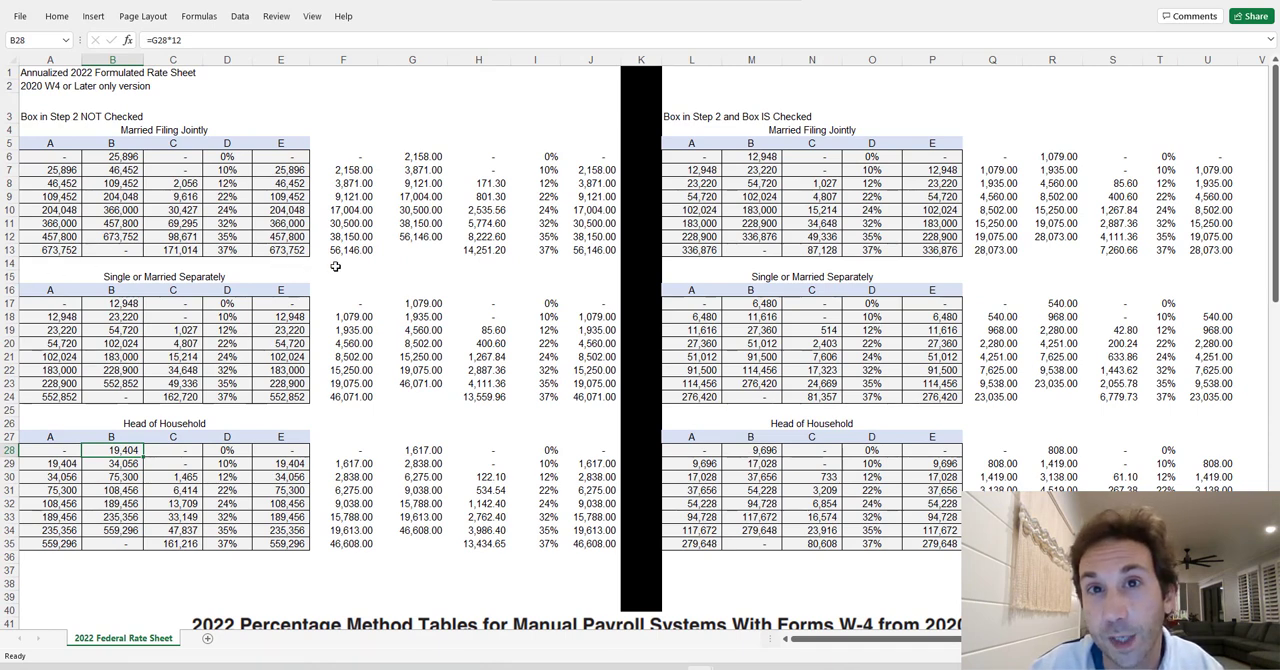
pyautogui.moveTo(336, 288)
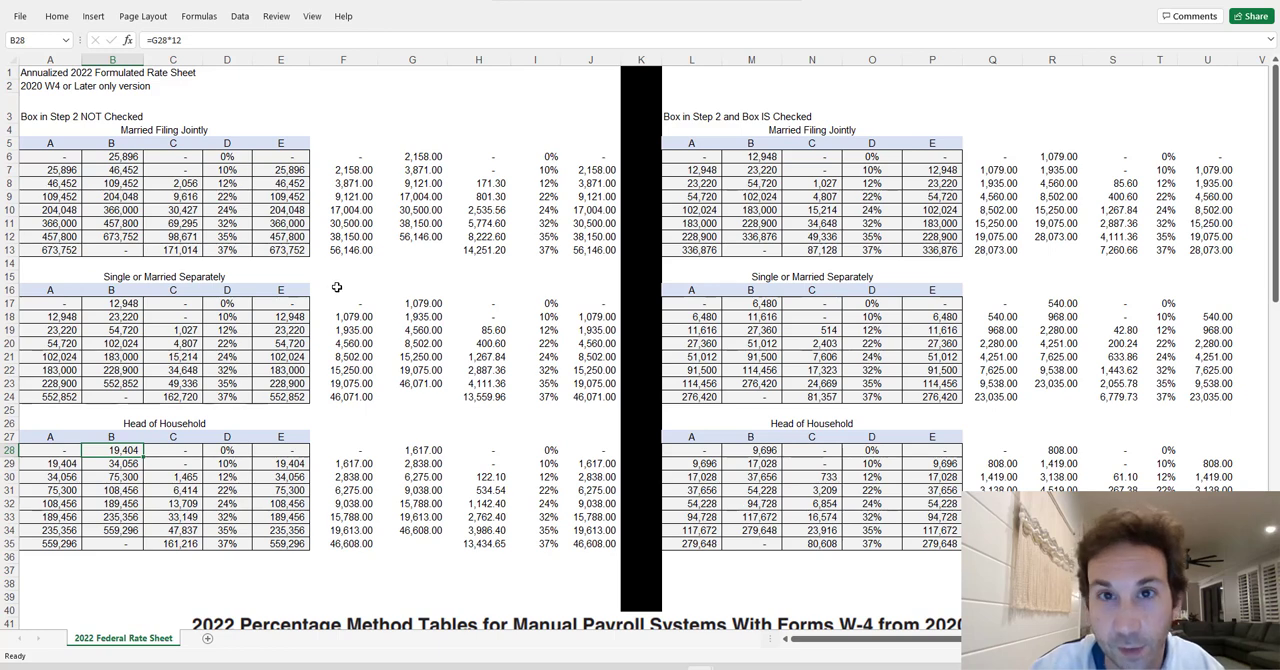